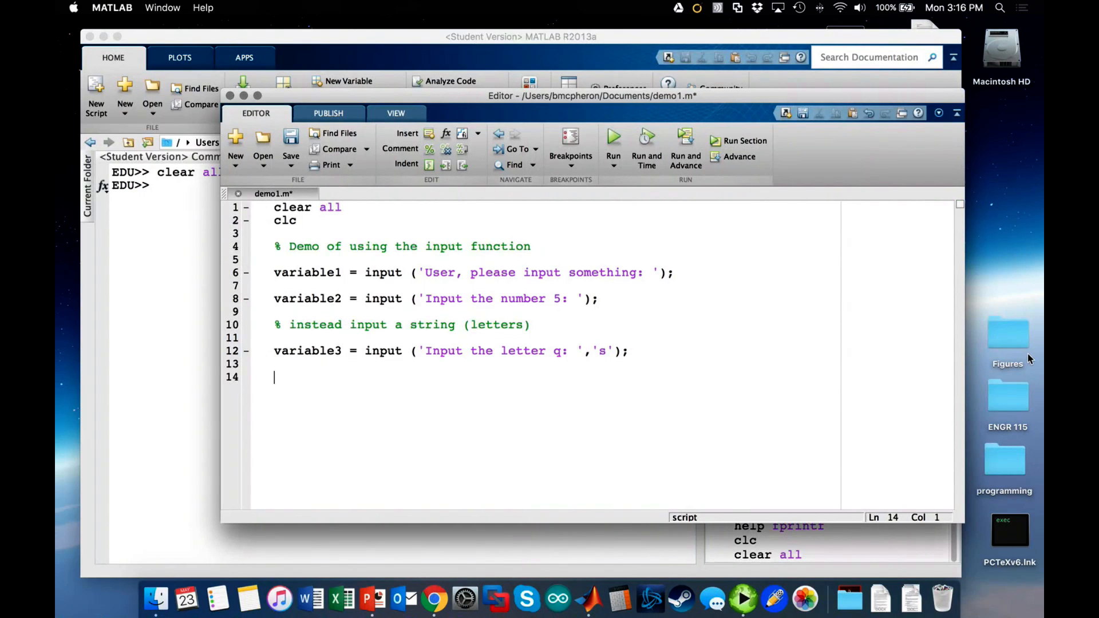
Add a '% math' comment and the line var1 = variable1*variable2; to demo1.m.
{"action": "type", "text": "%"}
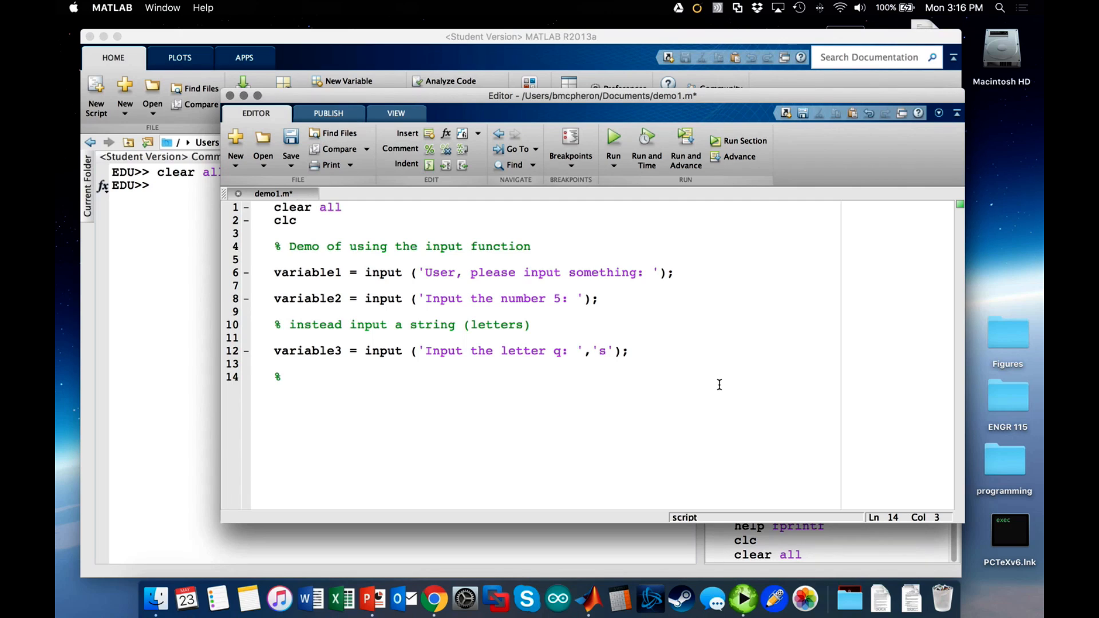
{"action": "type", "text": "math"}
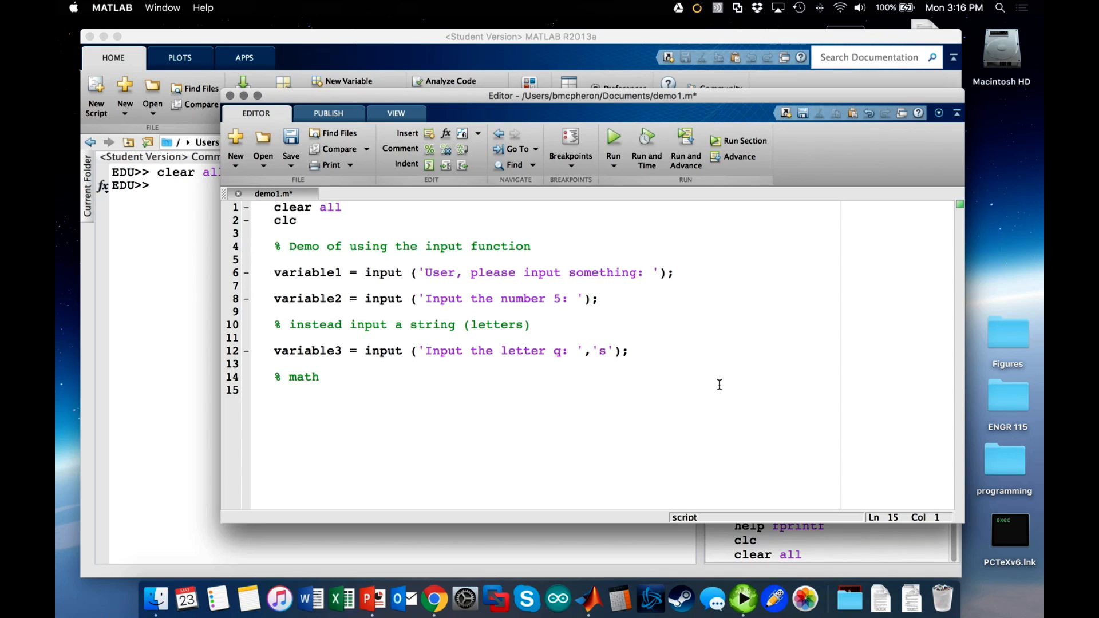
{"action": "key", "text": "enter"}
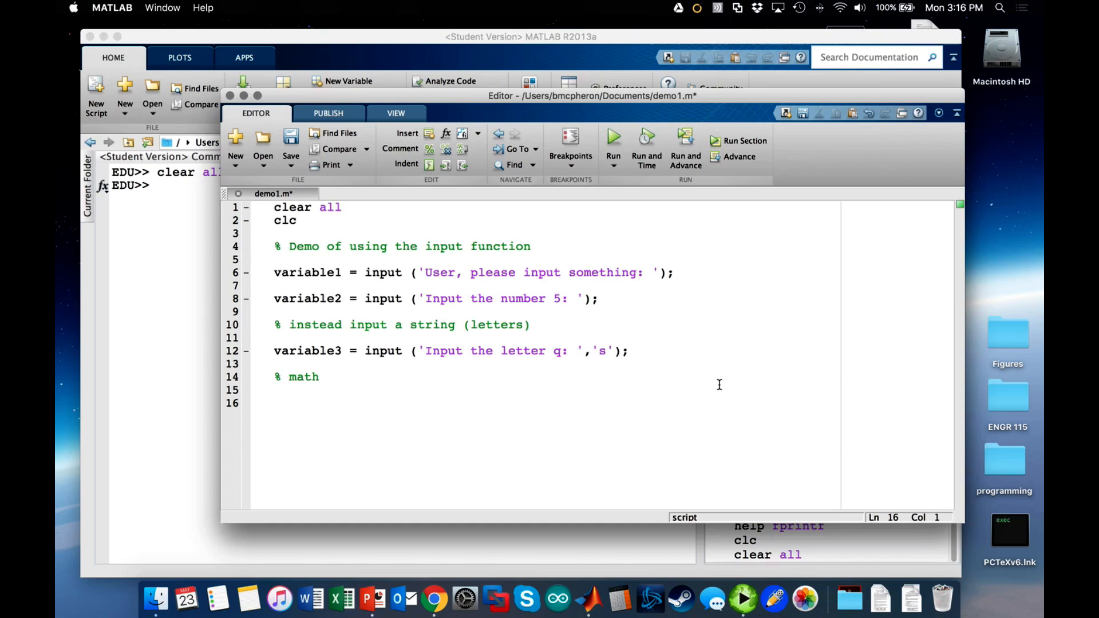
{"action": "type", "text": "var1 ="}
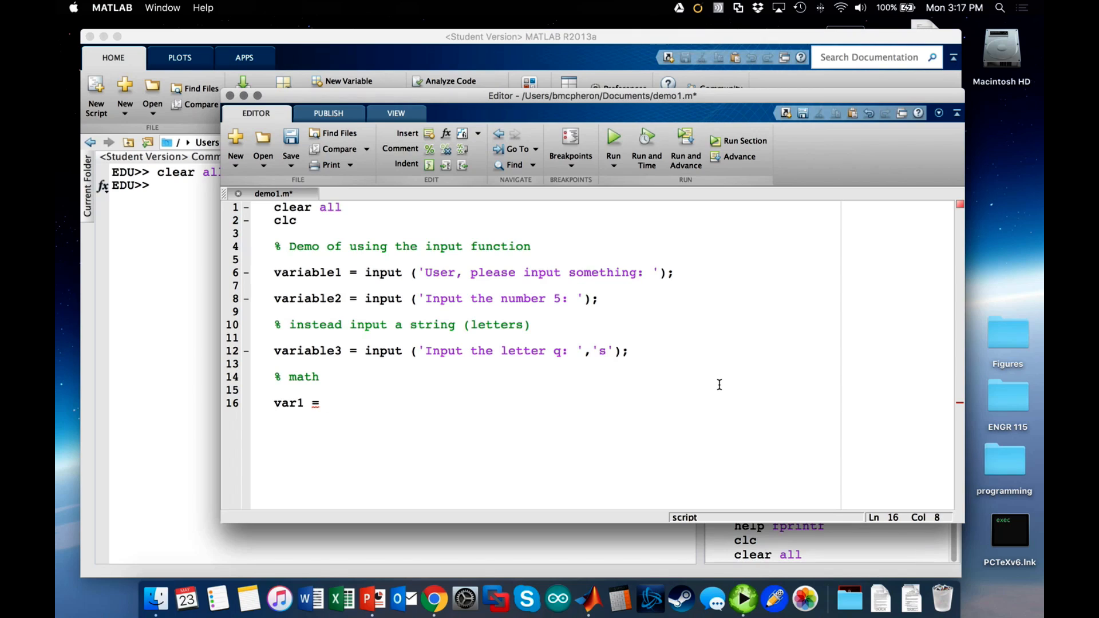
{"action": "type", "text": "variable1"}
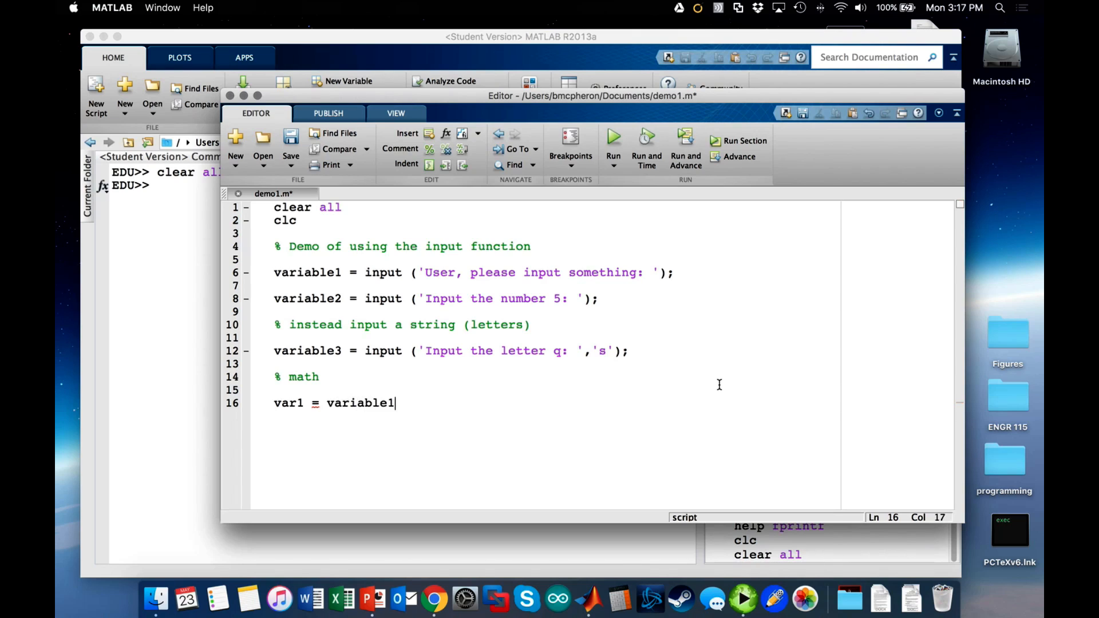
{"action": "type", "text": "*variable"}
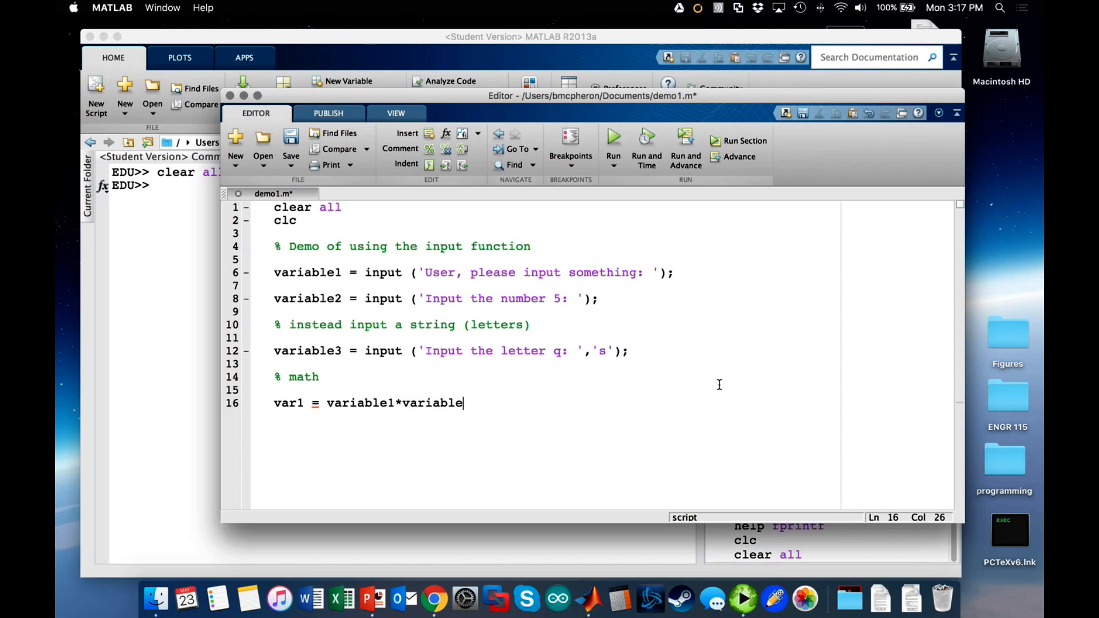
{"action": "type", "text": "2;"}
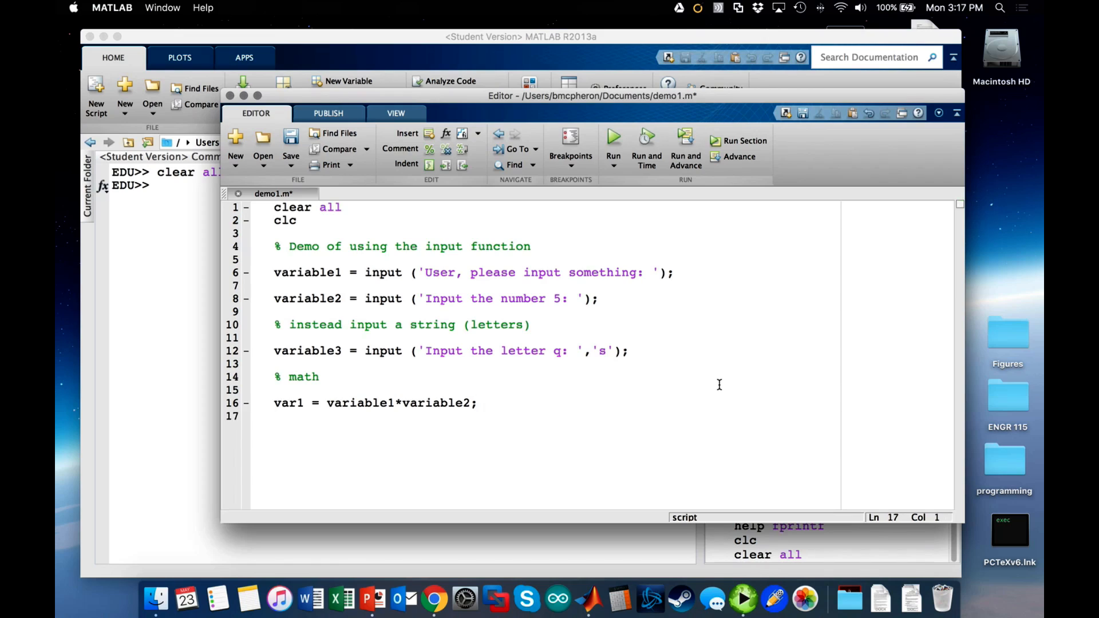
{"action": "key", "text": "enter"}
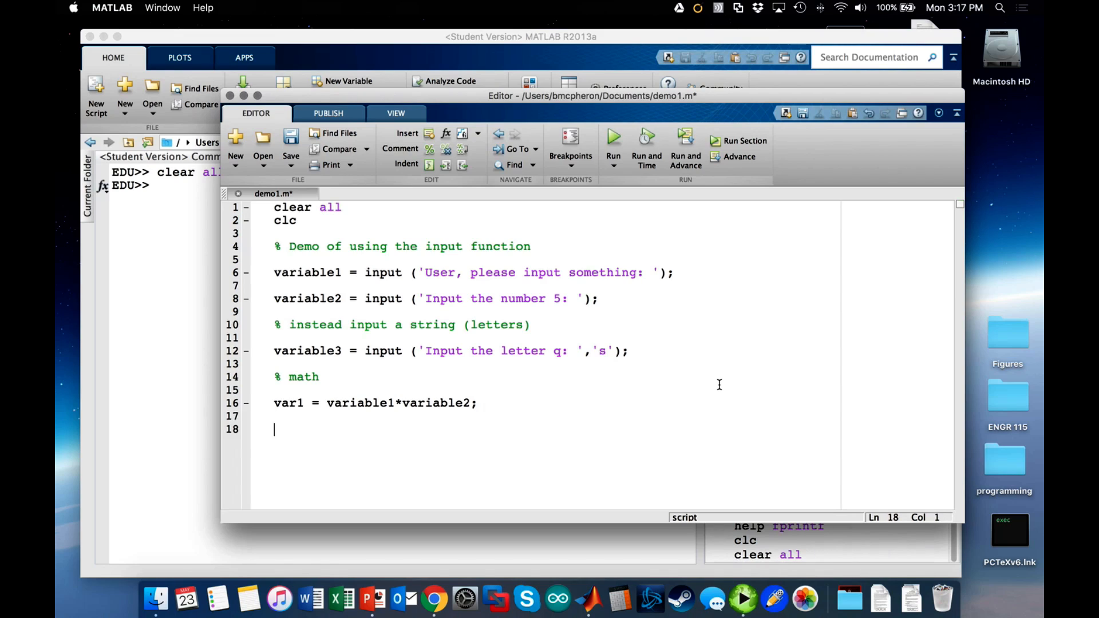
Type a '% disp' comment followed by disp(var1).
{"action": "type", "text": "%"}
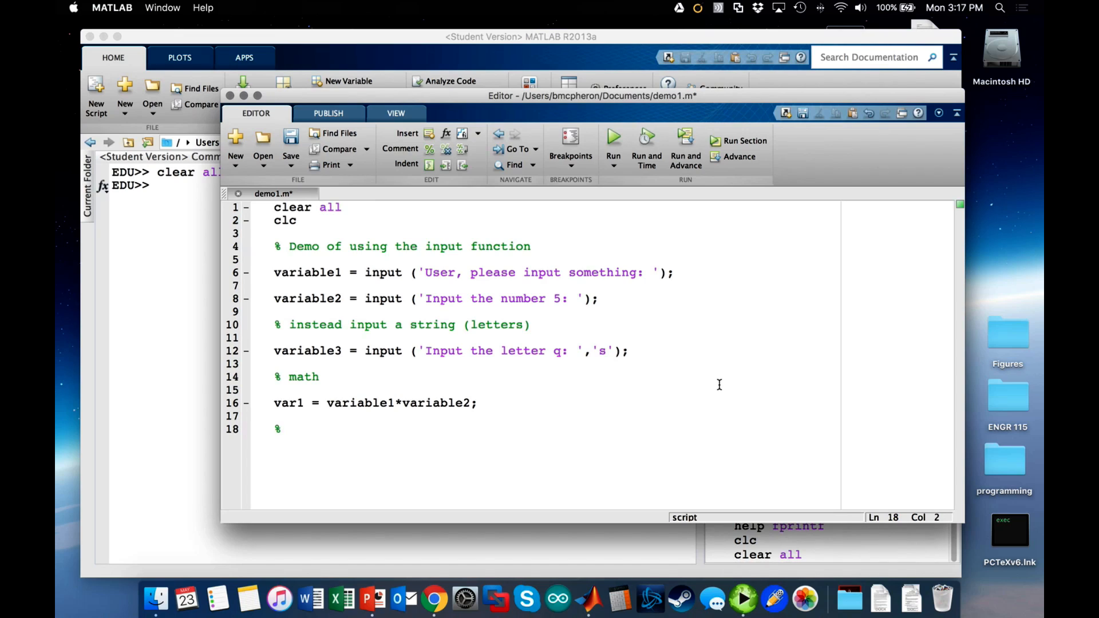
{"action": "type", "text": "disp"}
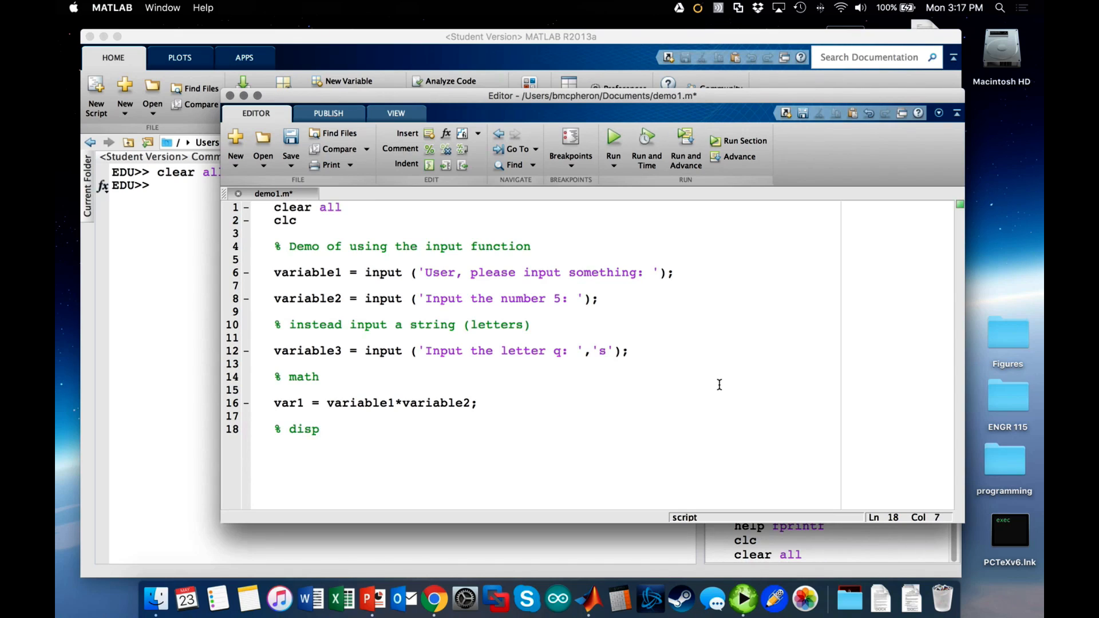
{"action": "type", "text": "d"}
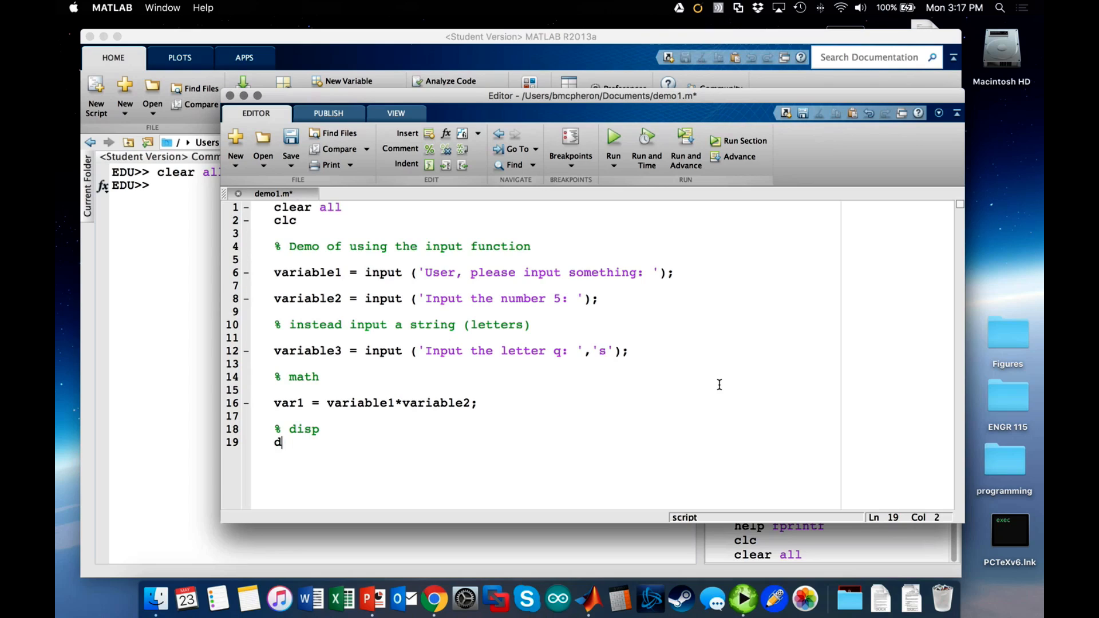
{"action": "type", "text": "isp"}
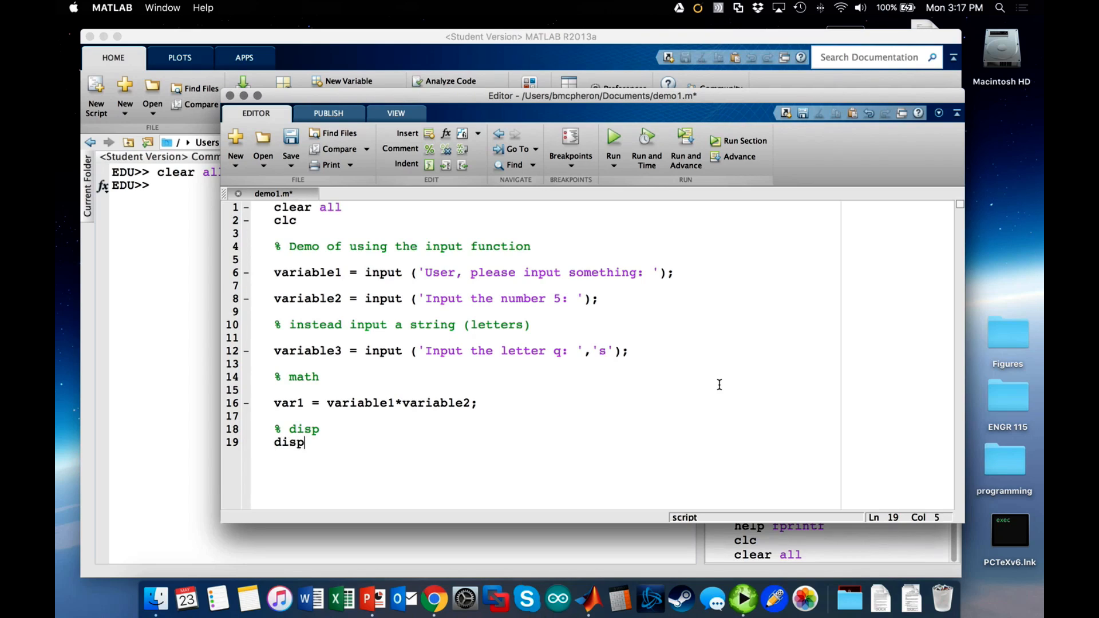
{"action": "type", "text": "("}
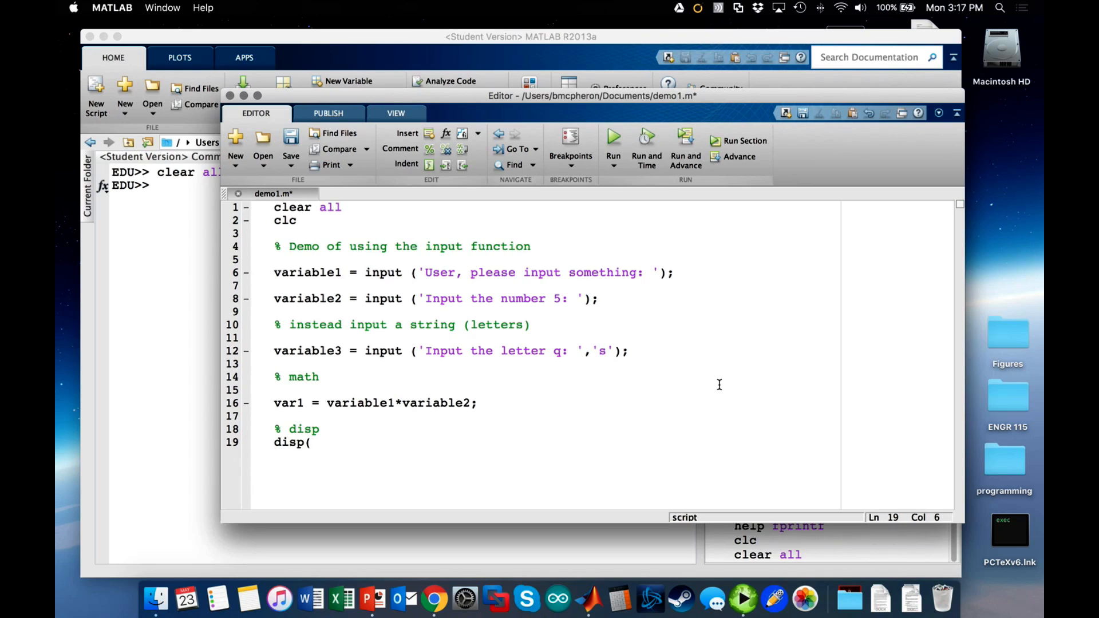
{"action": "type", "text": "var1"}
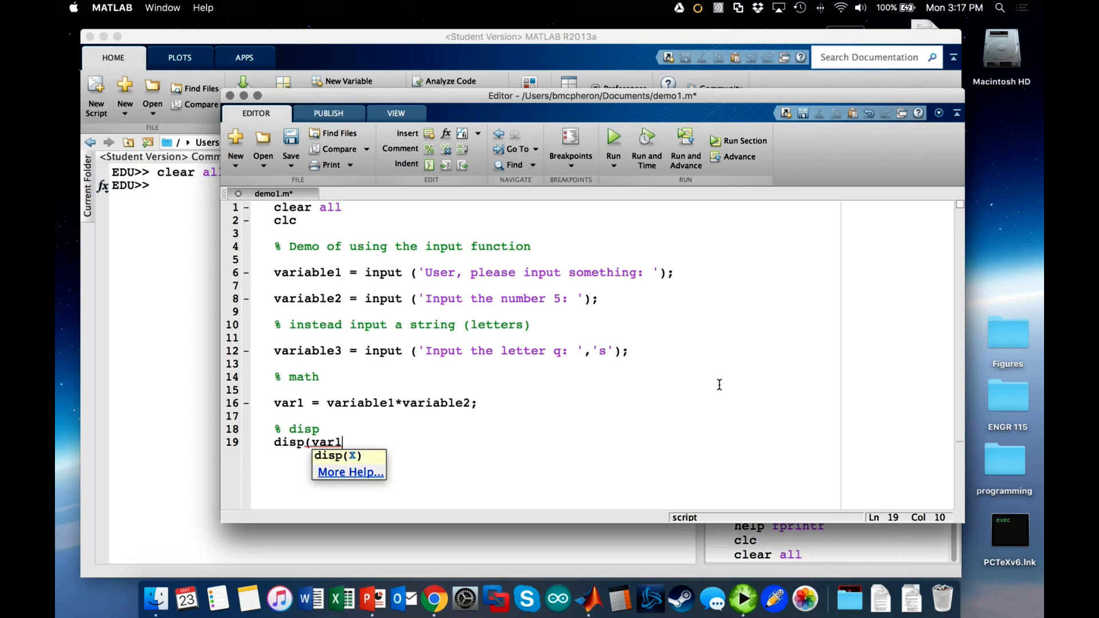
{"action": "type", "text": ")"}
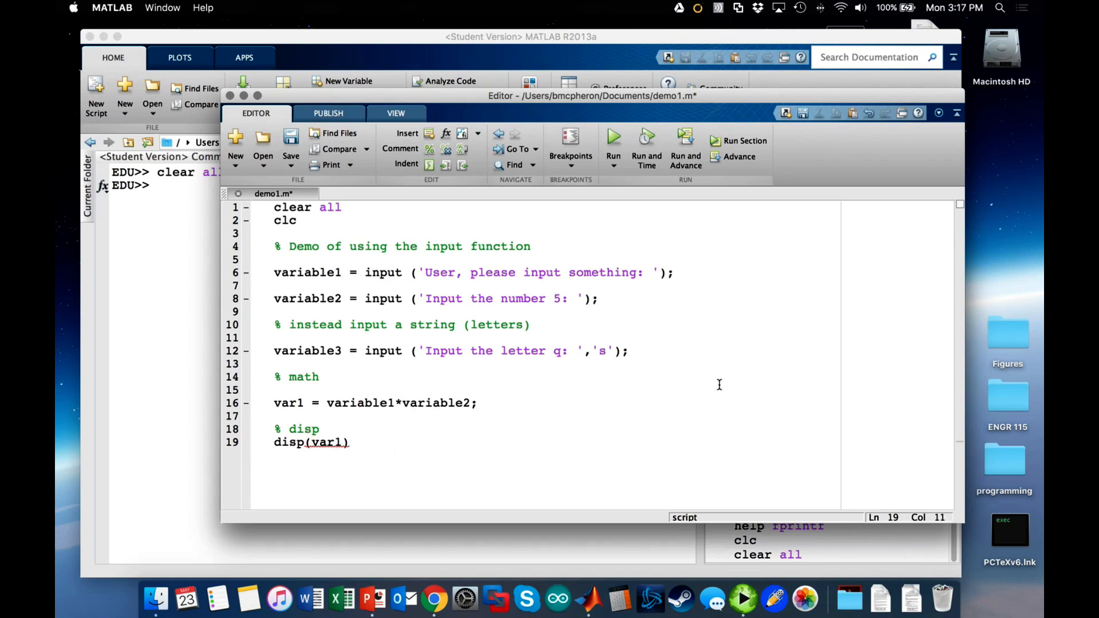
Insert disp('This is variable1*variable2') on a new line above disp(var1).
{"action": "left_click", "coordinate": [321, 429]}
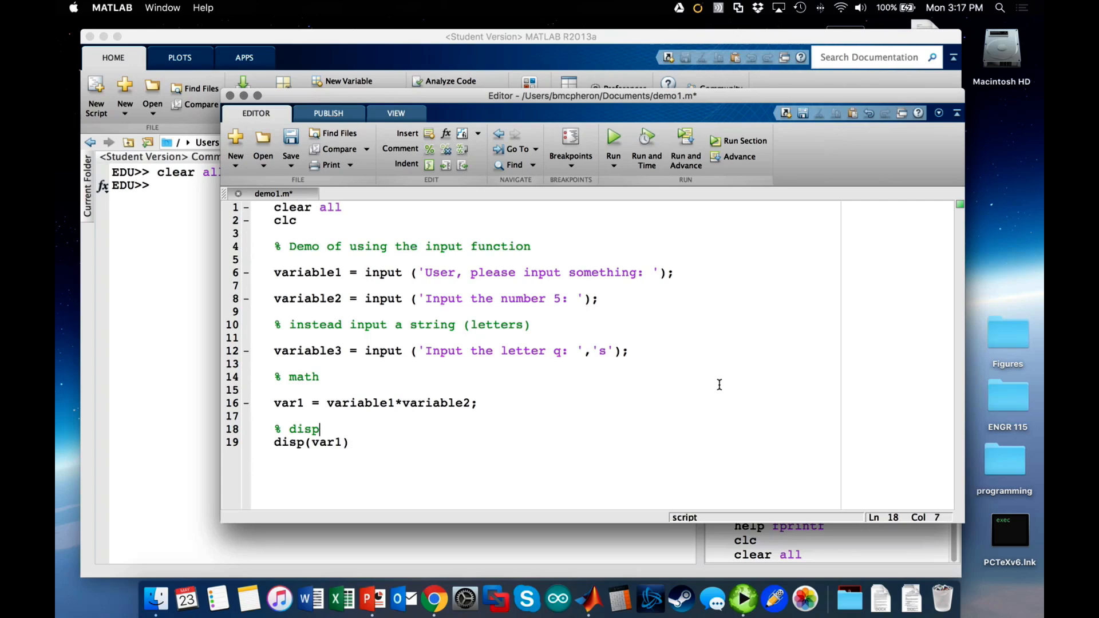
{"action": "key", "text": "enter"}
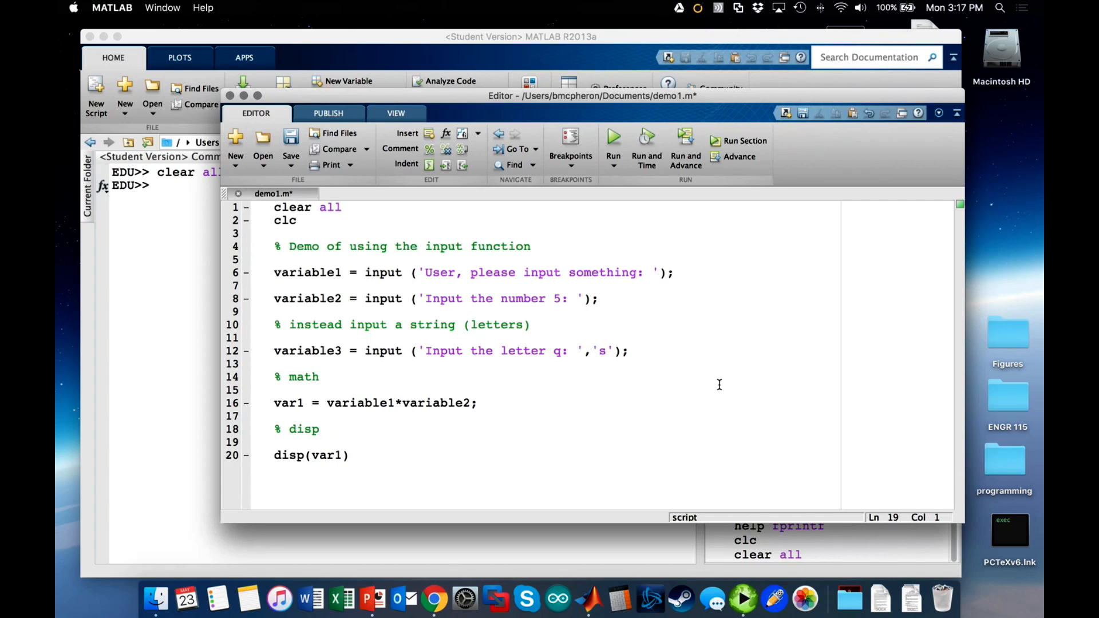
{"action": "type", "text": "disp("}
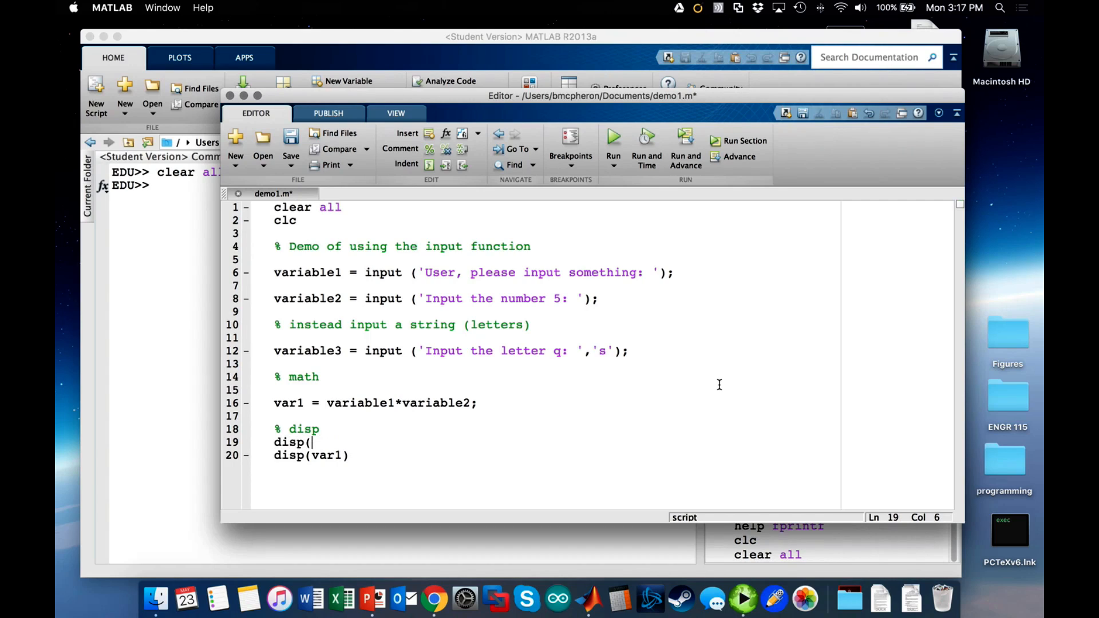
{"action": "type", "text": "'This is var"}
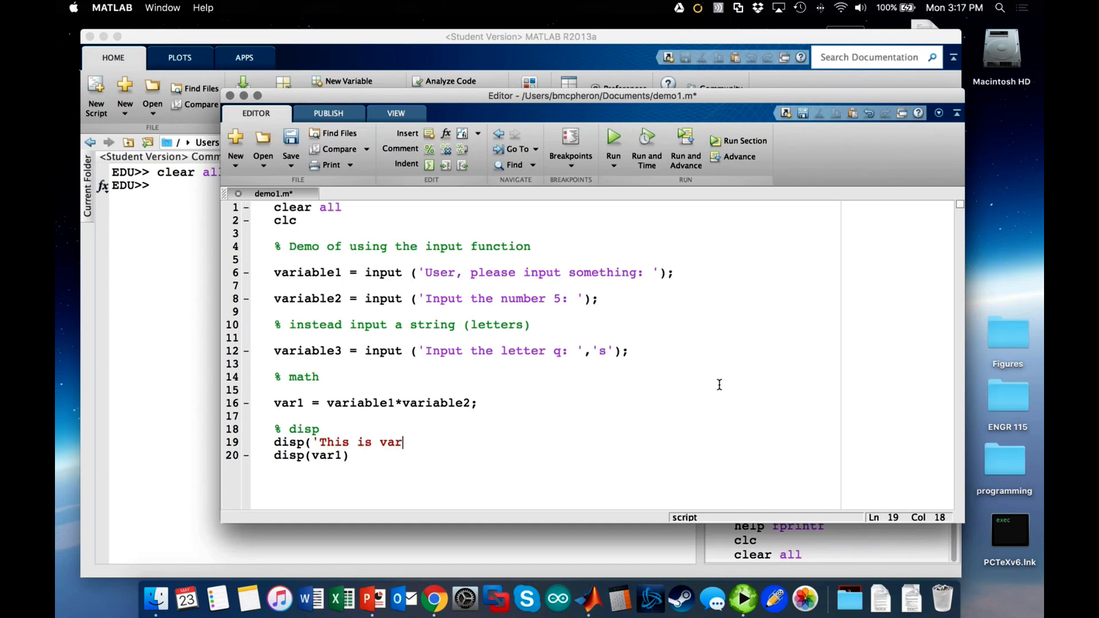
{"action": "type", "text": "iable1"}
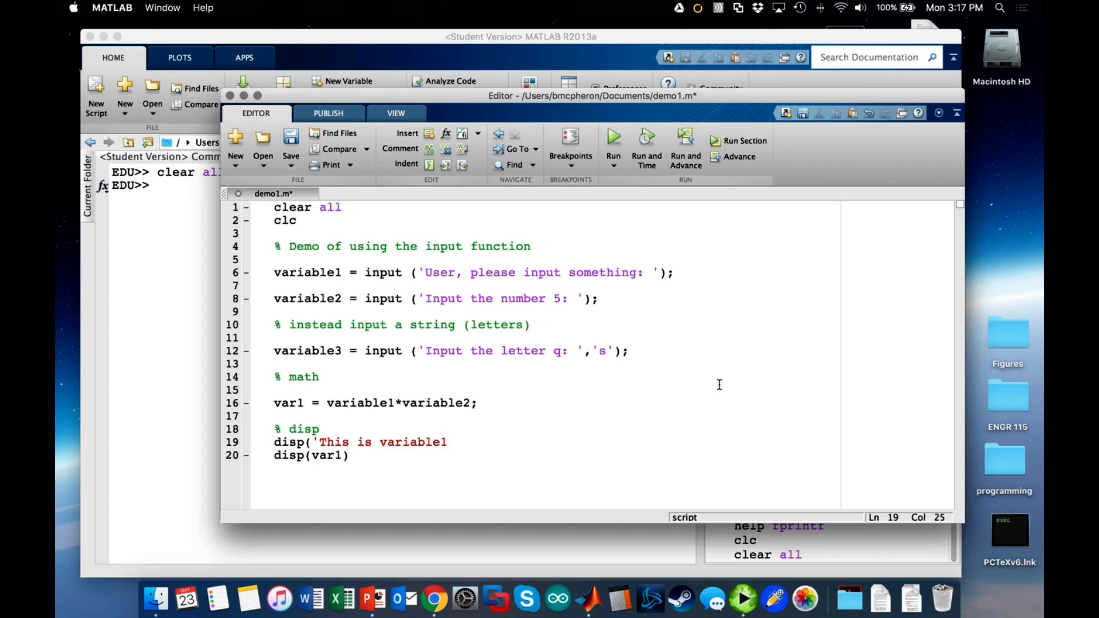
{"action": "type", "text": "*variable2"}
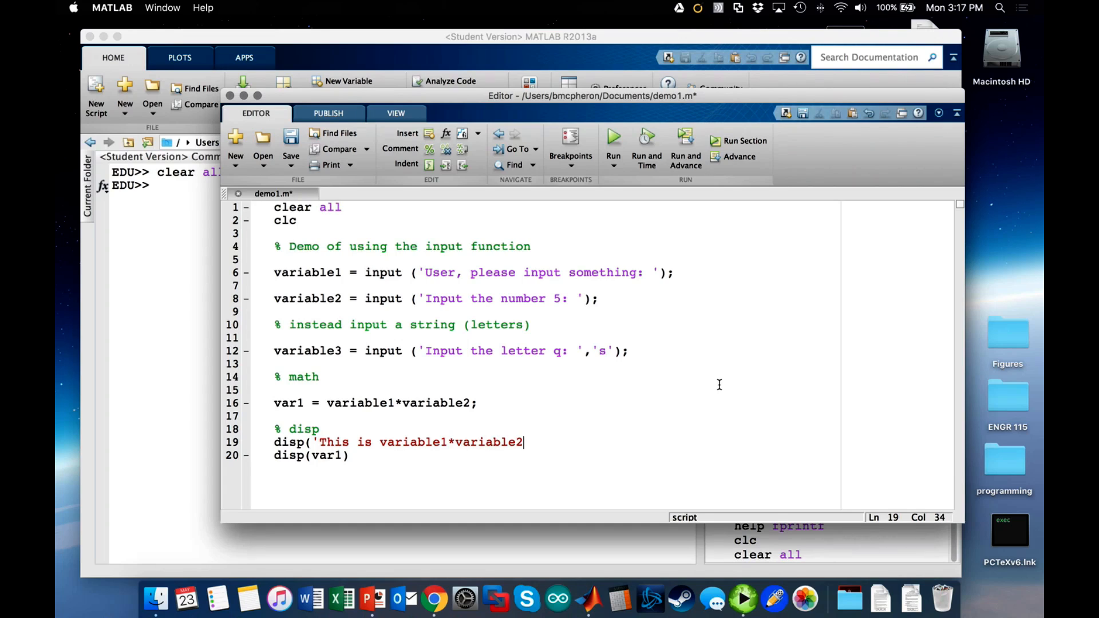
{"action": "type", "text": "')"}
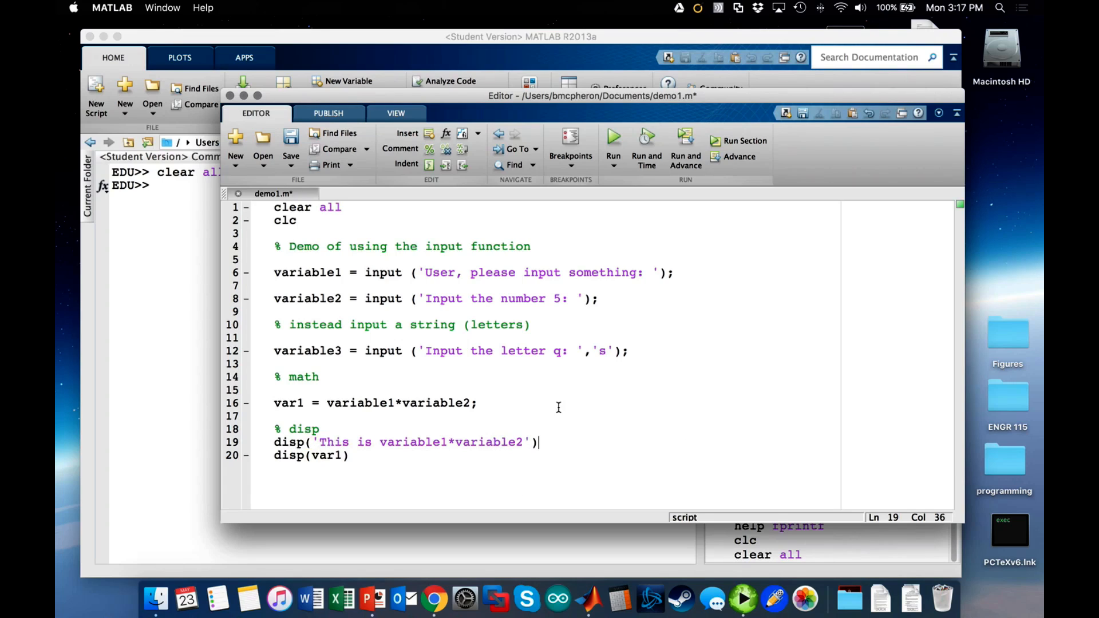
Run demo1, highlight the printed label and var1 value, then return to the Editor.
{"action": "left_click", "coordinate": [612, 138]}
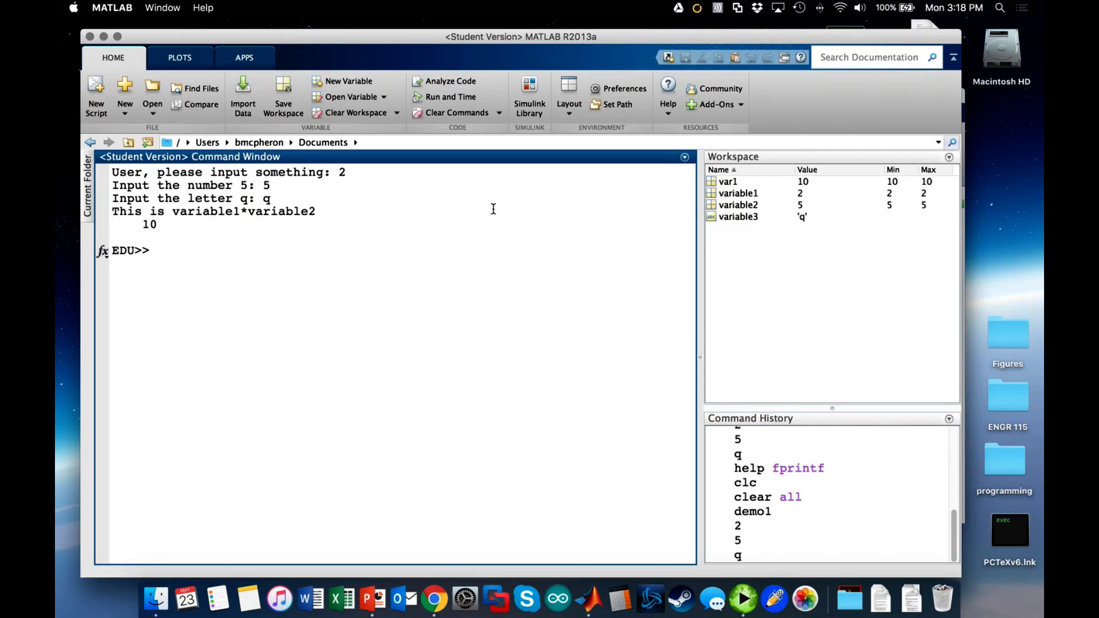
{"action": "double_click", "coordinate": [126, 212]}
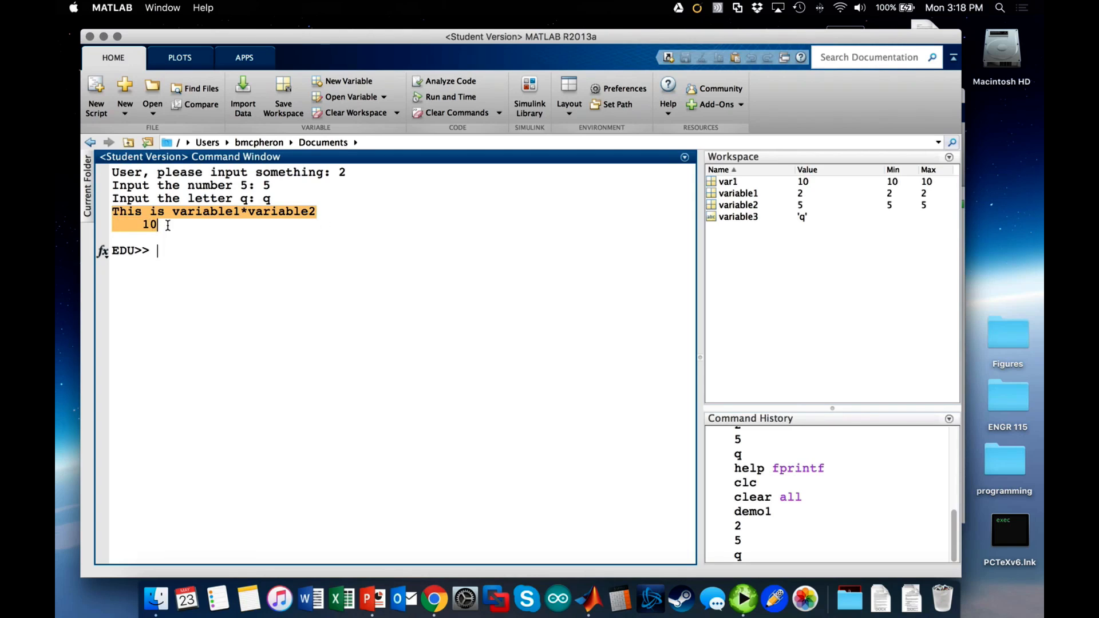
{"action": "left_click", "coordinate": [260, 338]}
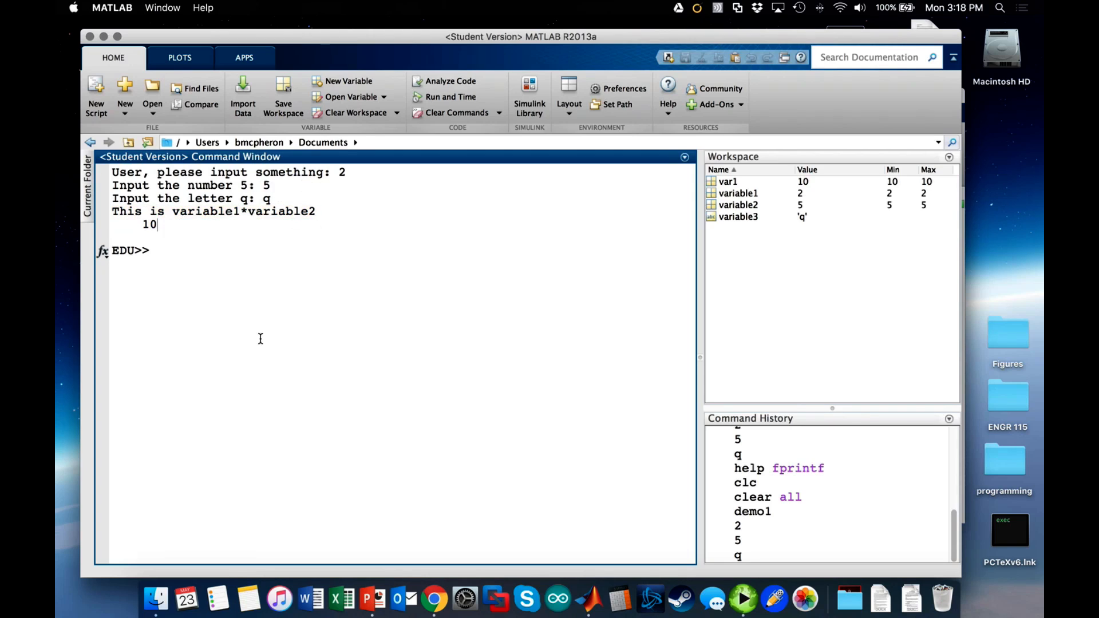
{"action": "mouse_move", "coordinate": [380, 393]}
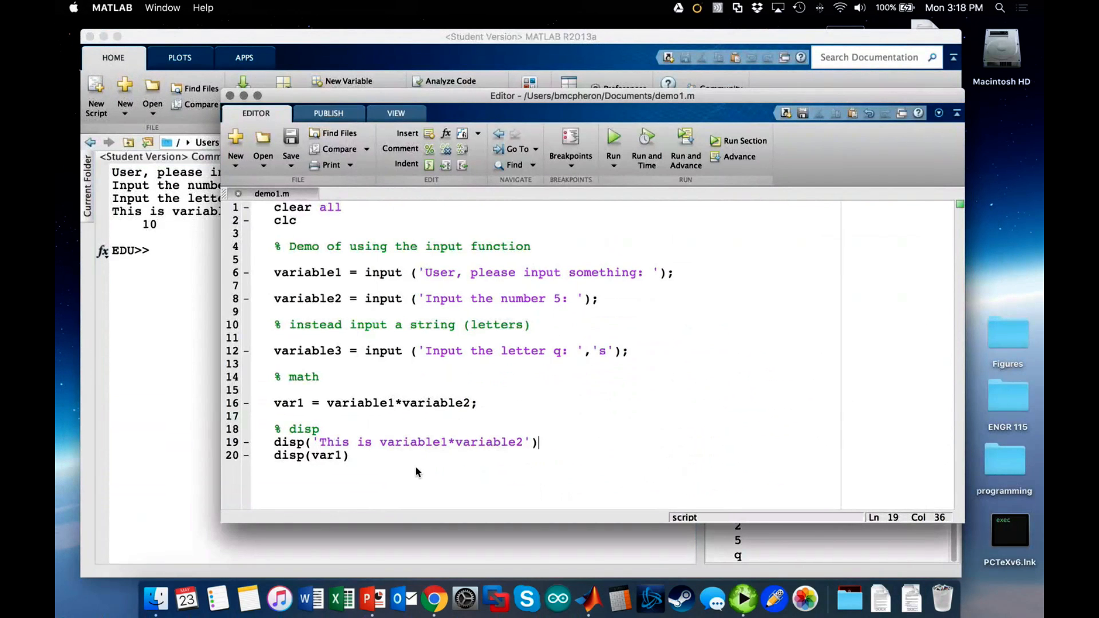
Add an '%fprintf' comment and begin fprintf('This is variable1*variable2 on the next line.
{"action": "key", "text": "enter"}
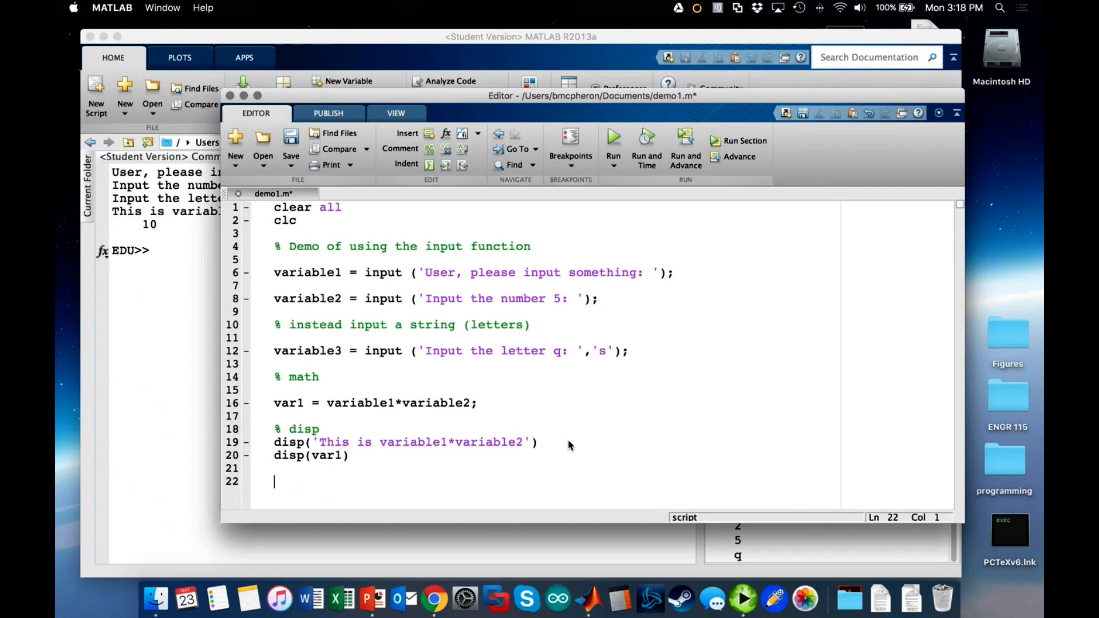
{"action": "type", "text": "%fprinty"}
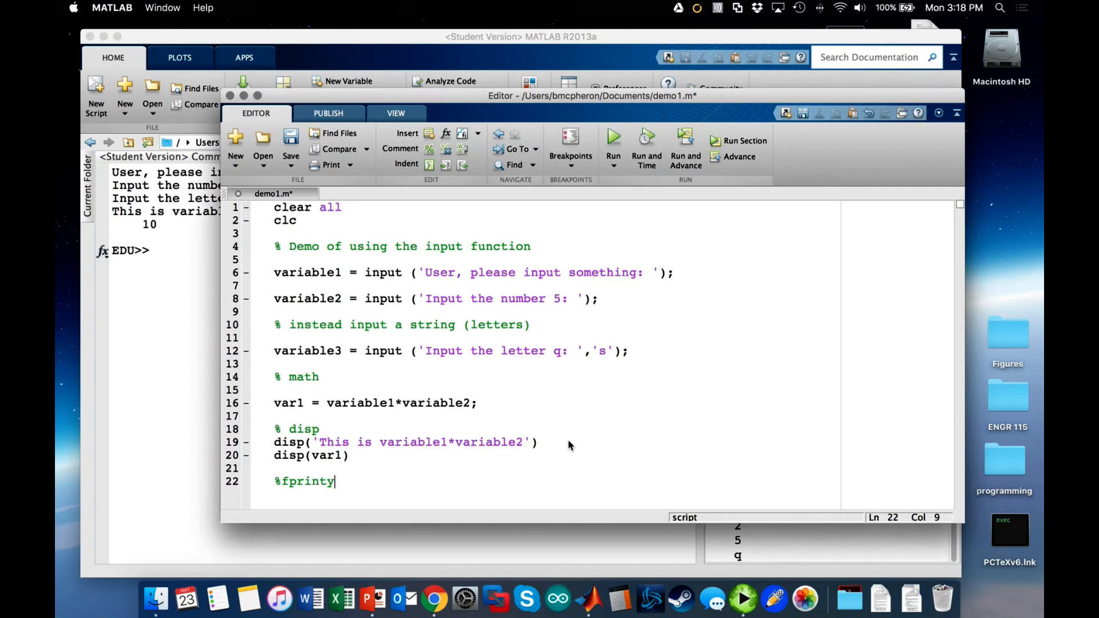
{"action": "type", "text": "f"}
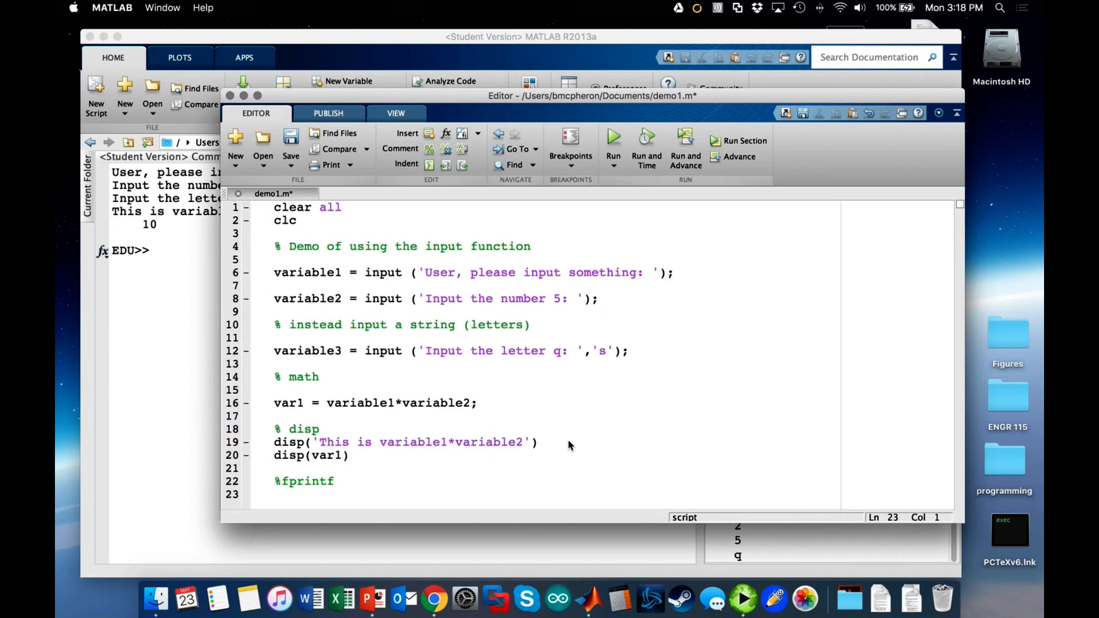
{"action": "type", "text": "f"}
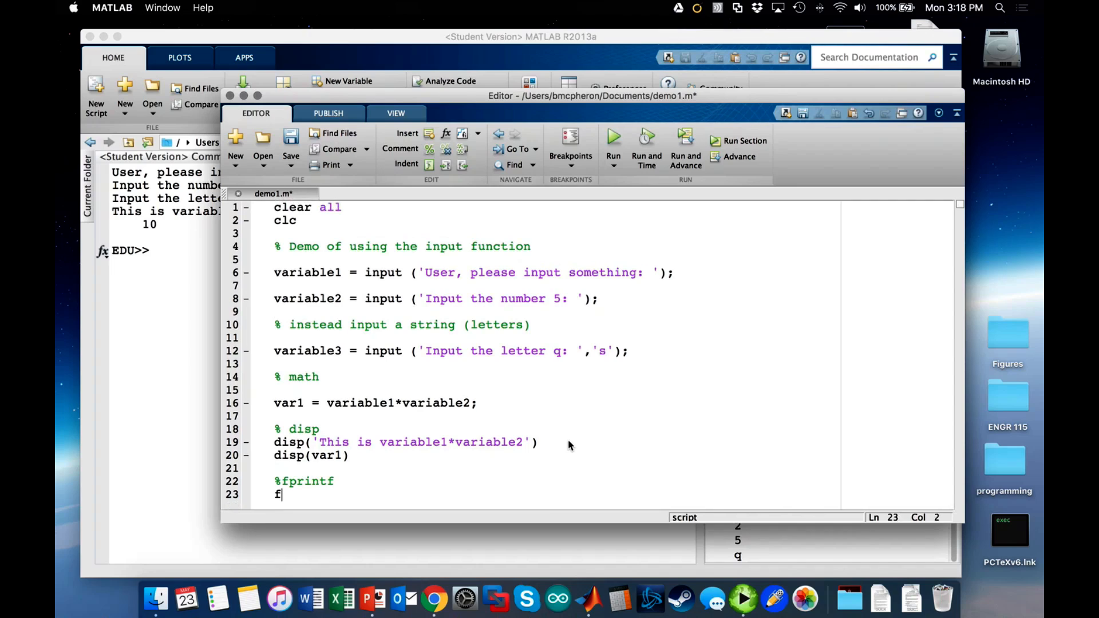
{"action": "type", "text": "printf("}
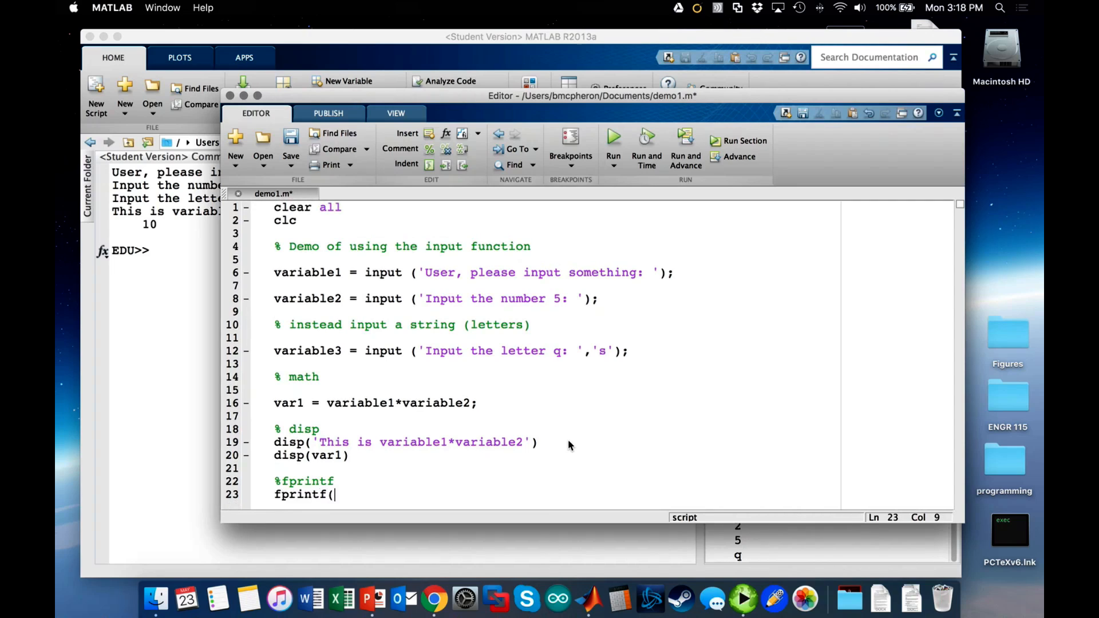
{"action": "type", "text": "'"}
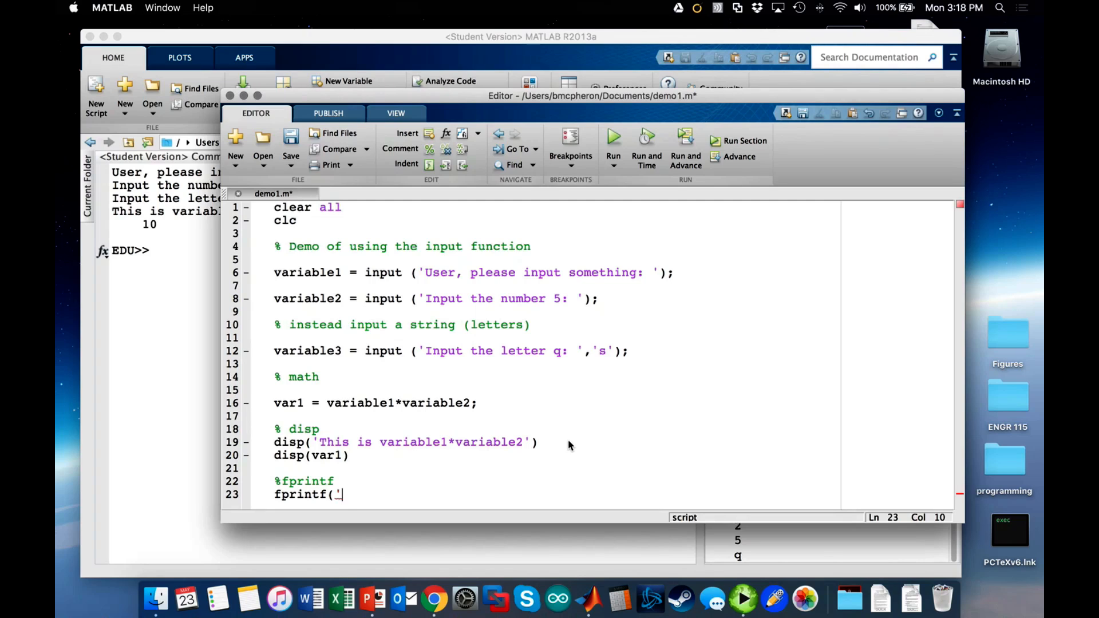
{"action": "type", "text": "'This is varia"}
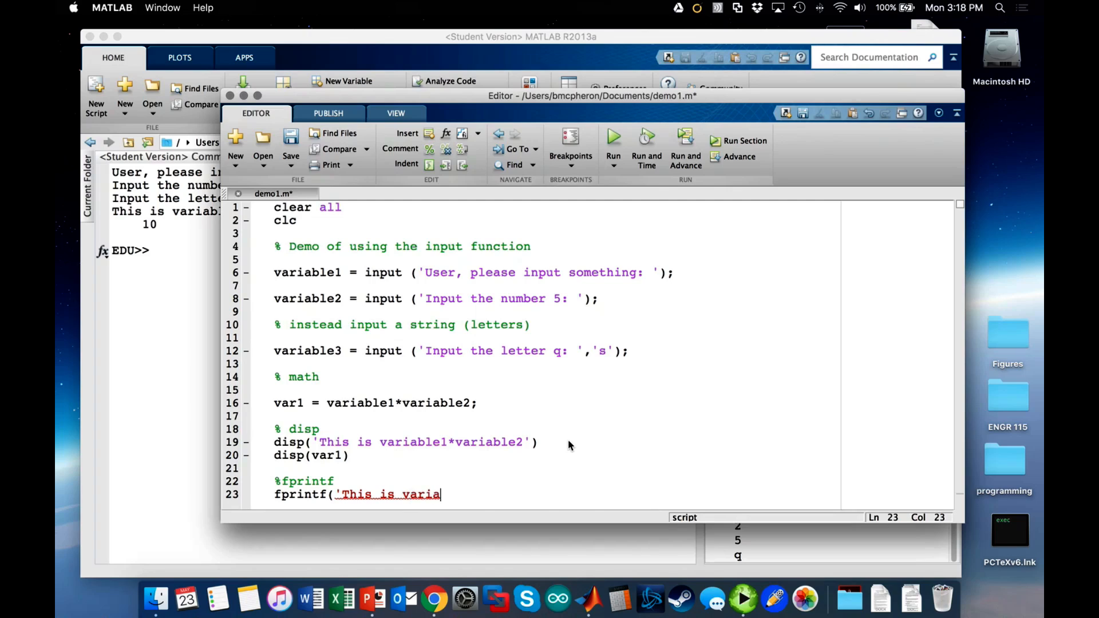
{"action": "type", "text": "ble1*"}
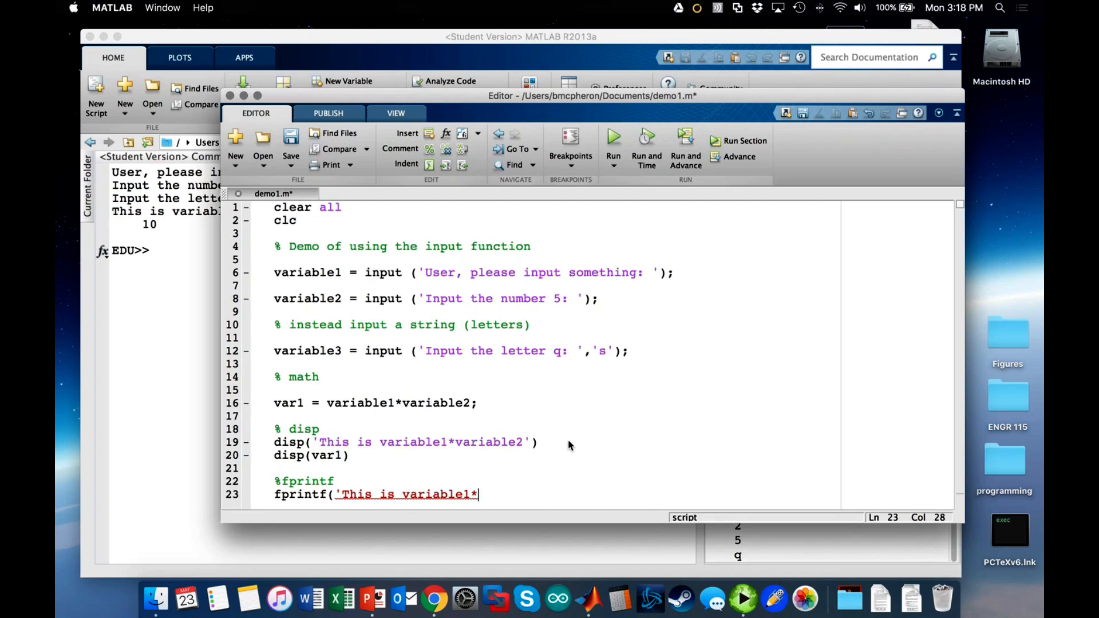
{"action": "type", "text": "va"}
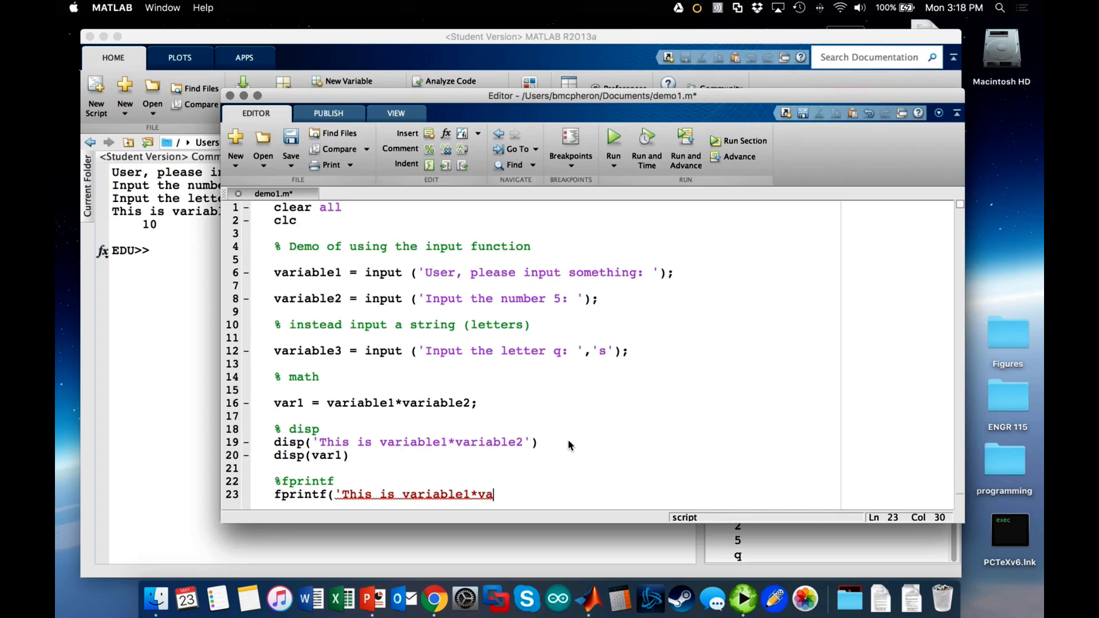
{"action": "type", "text": "riable2"}
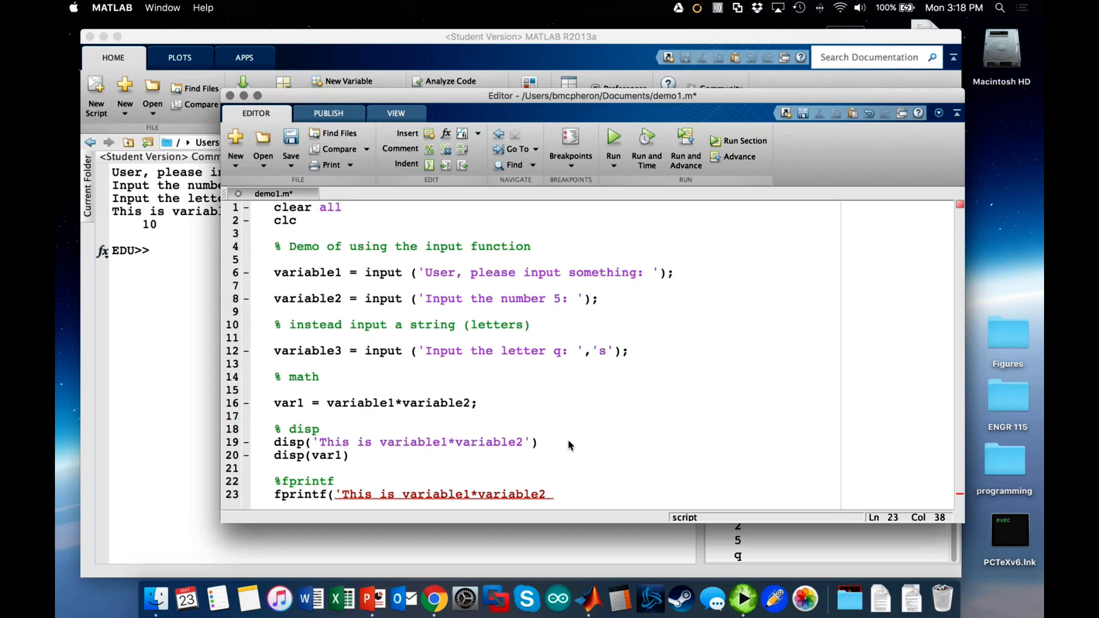
Finish the fprintf with the %.2f. \n format and the var1 argument.
{"action": "type", "text": "%"}
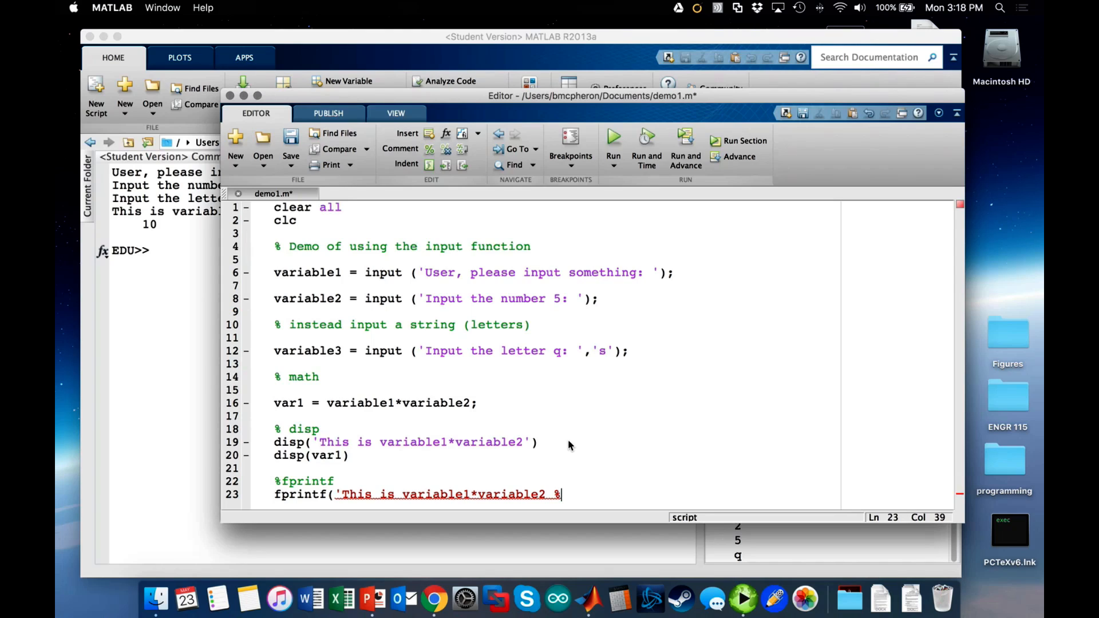
{"action": "type", "text": "."}
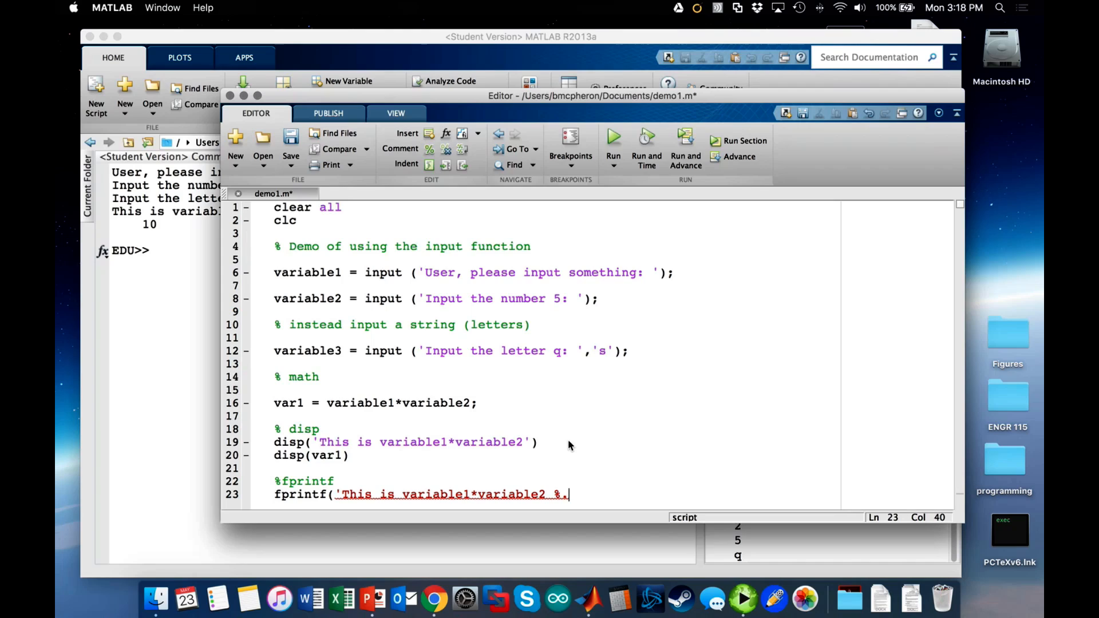
{"action": "type", "text": "2f"}
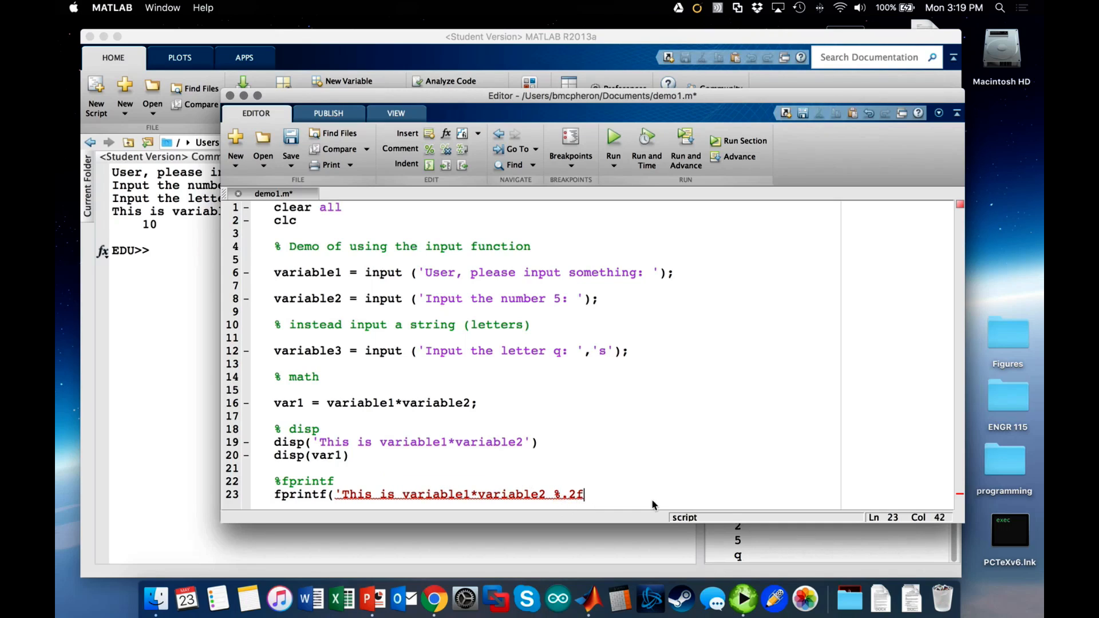
{"action": "mouse_move", "coordinate": [693, 491]}
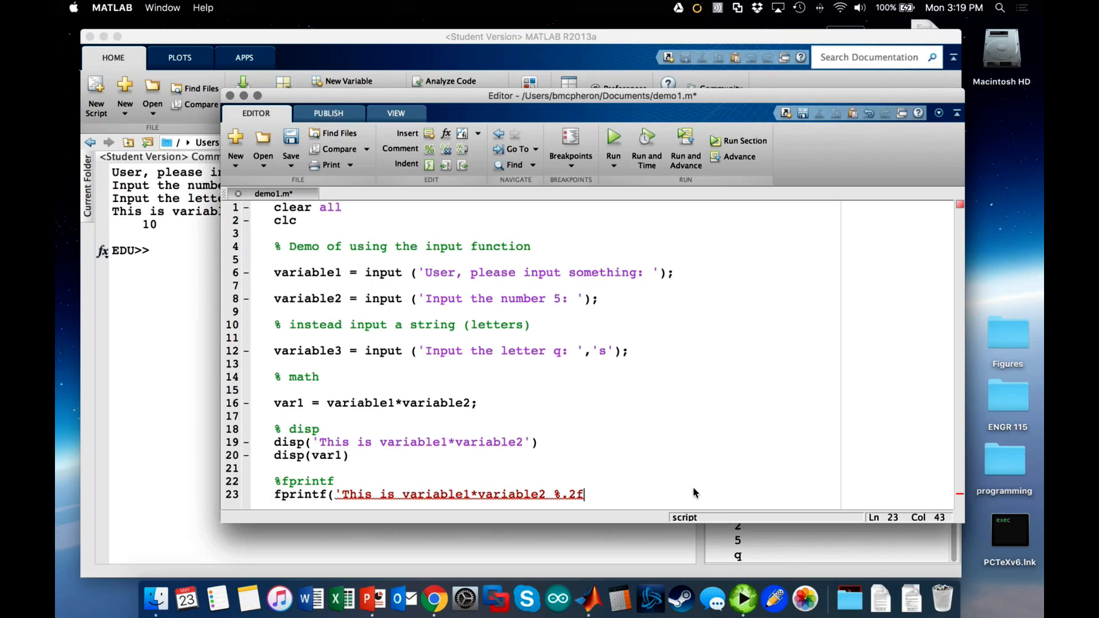
{"action": "type", "text": "."}
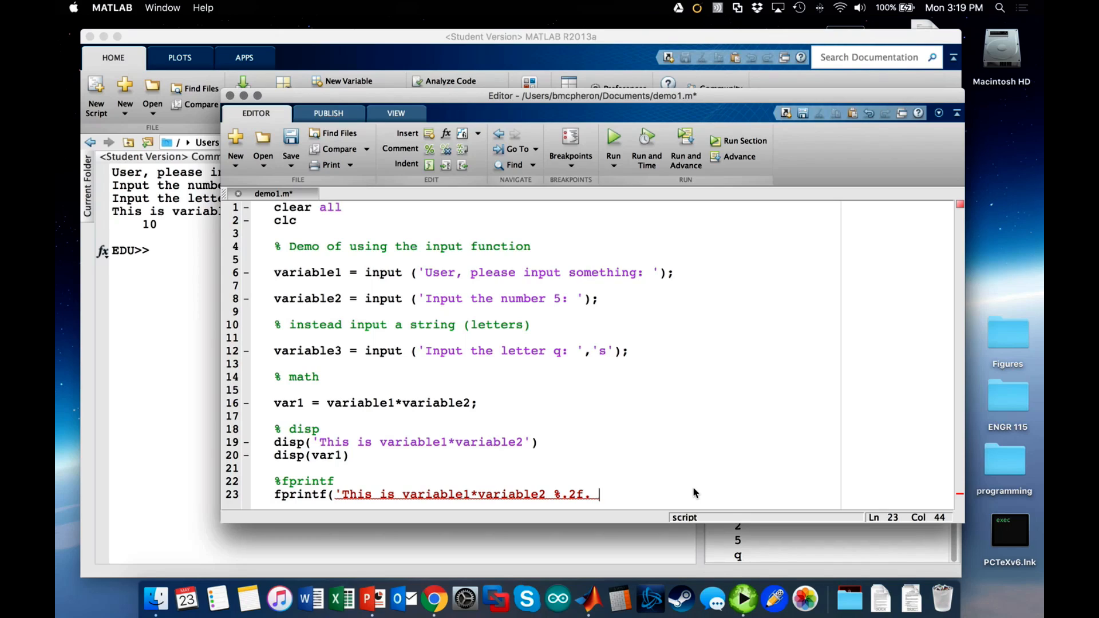
{"action": "type", "text": "\\n"}
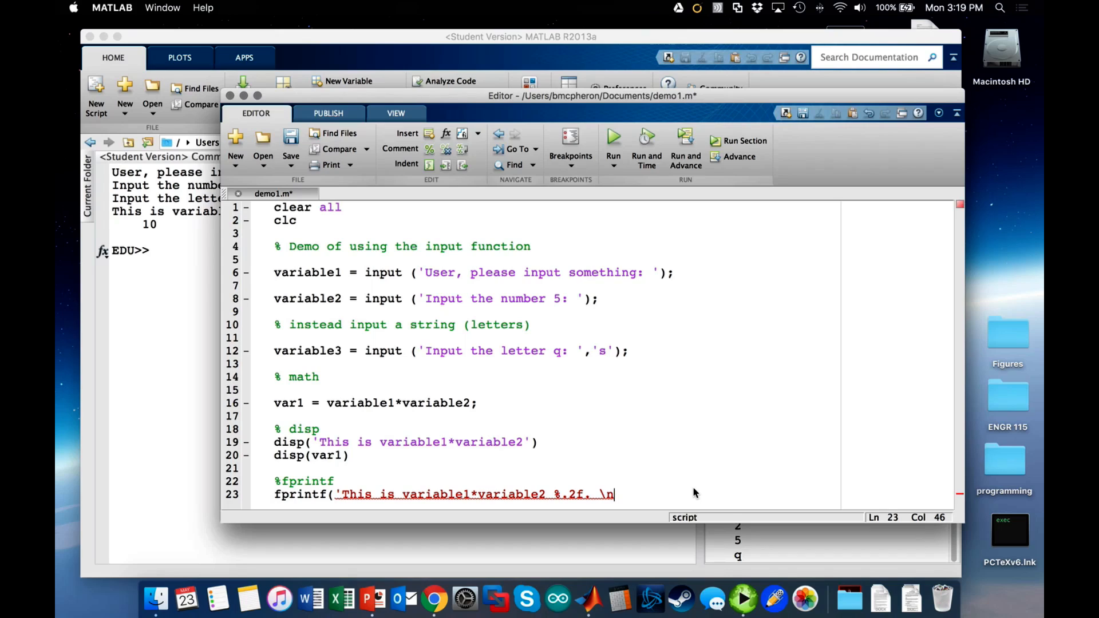
{"action": "type", "text": "'"}
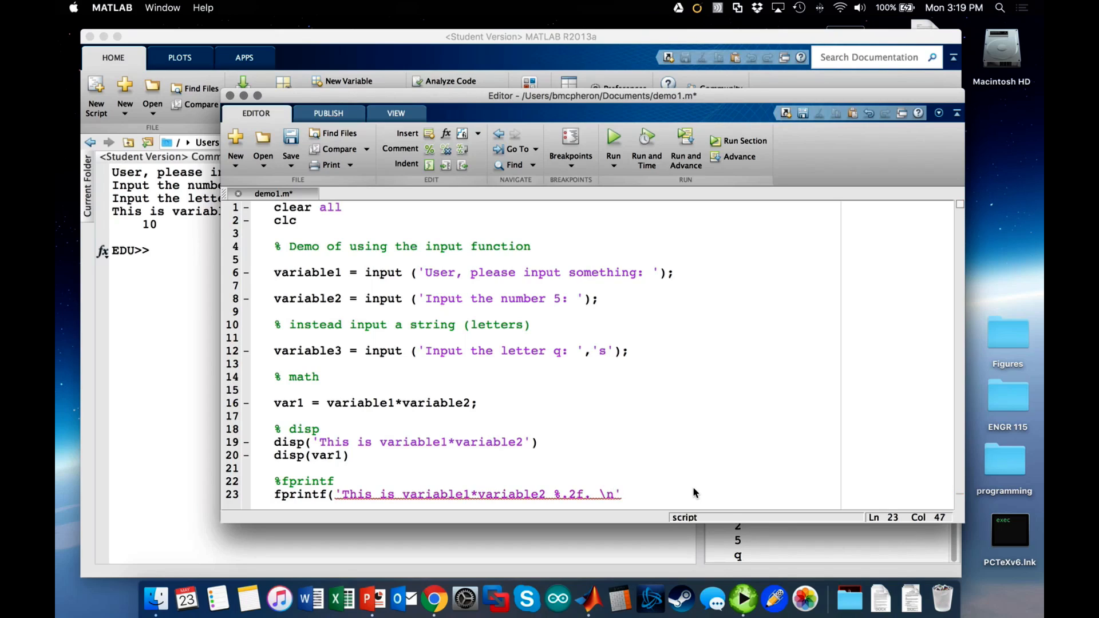
{"action": "type", "text": ","}
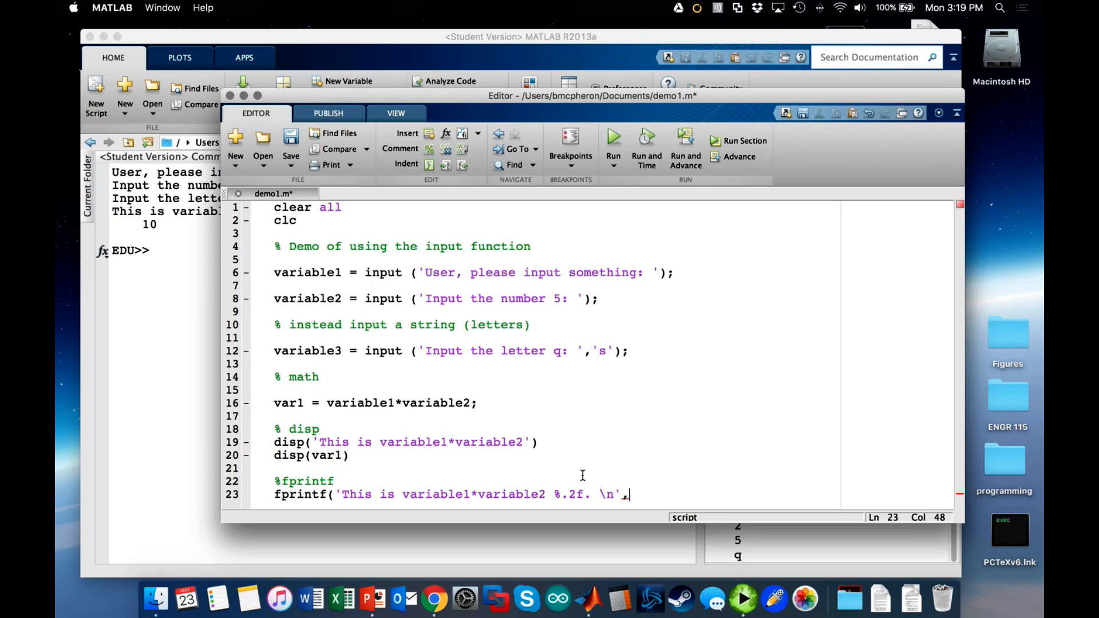
{"action": "type", "text": ",var1"}
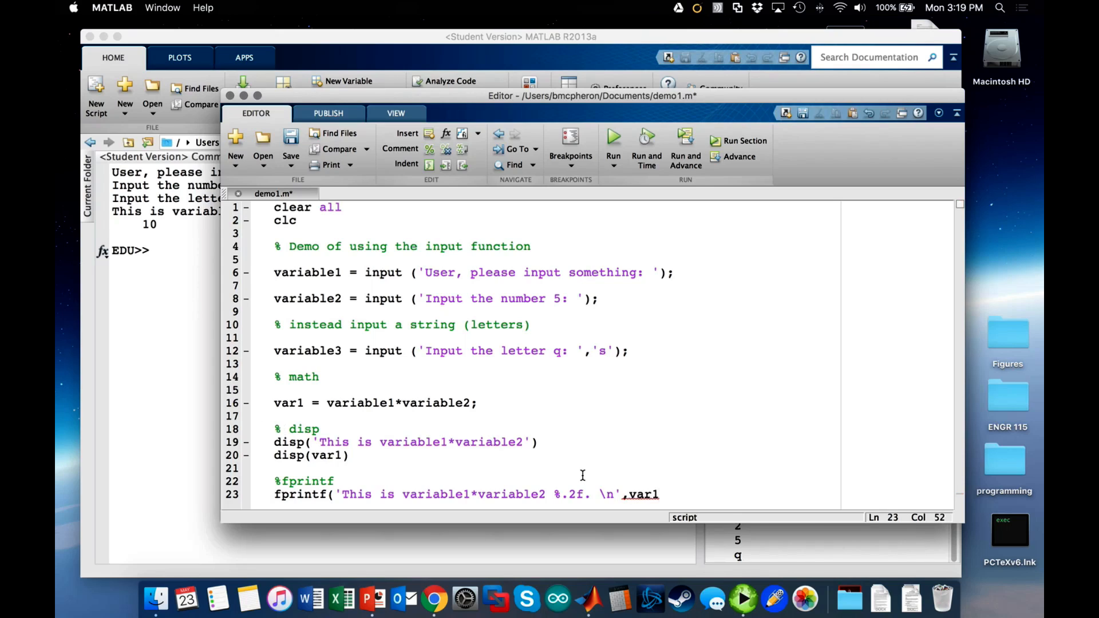
{"action": "type", "text": ")"}
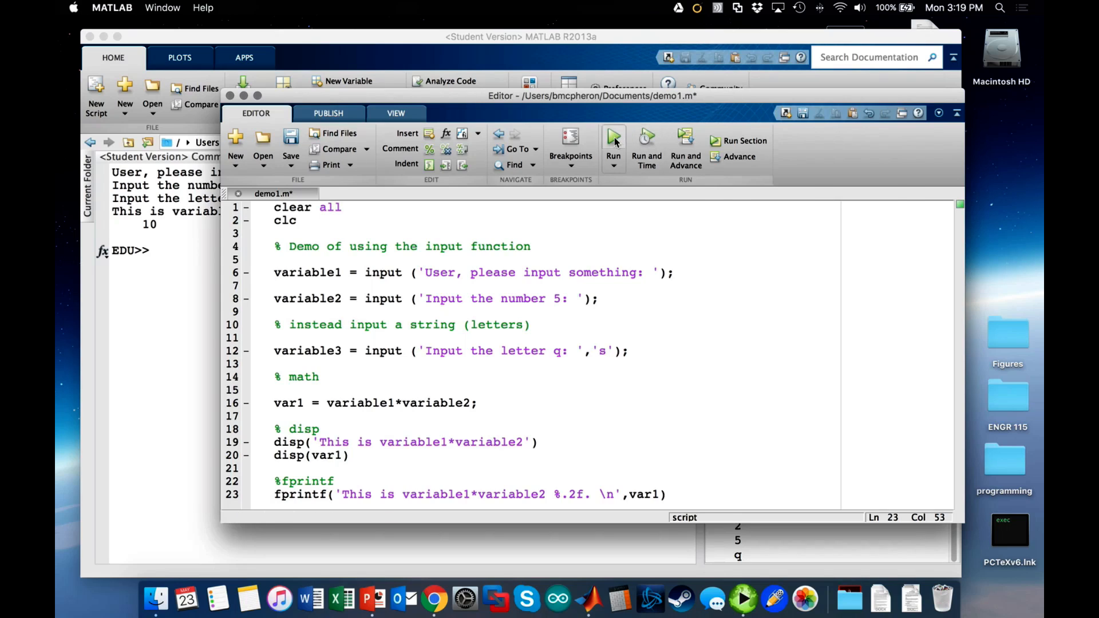
{"action": "left_click", "coordinate": [613, 141]}
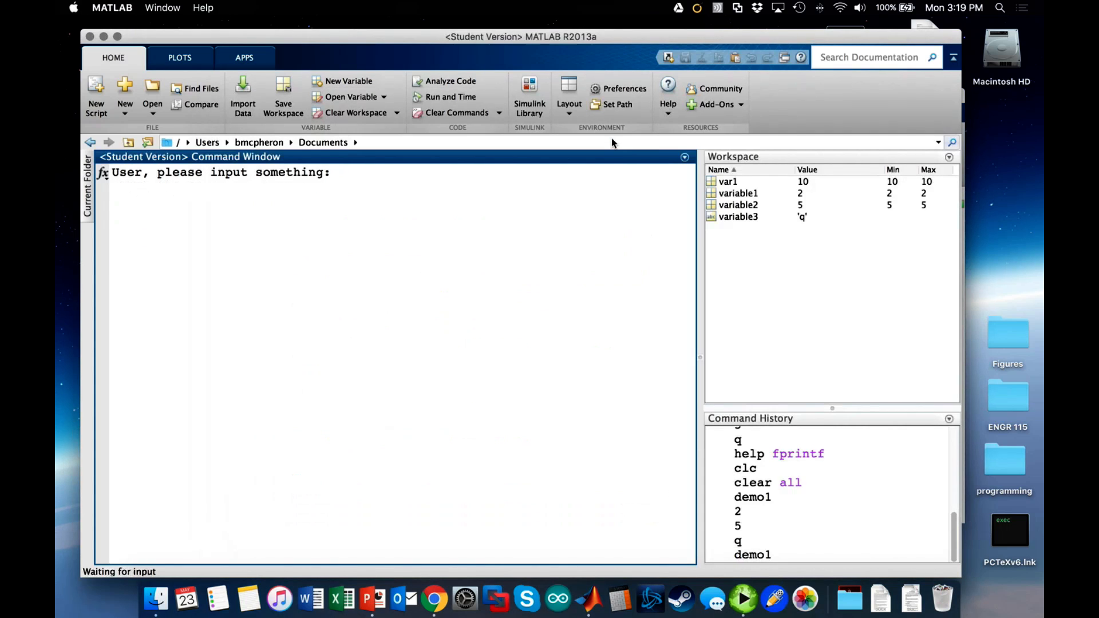
{"action": "type", "text": "1"}
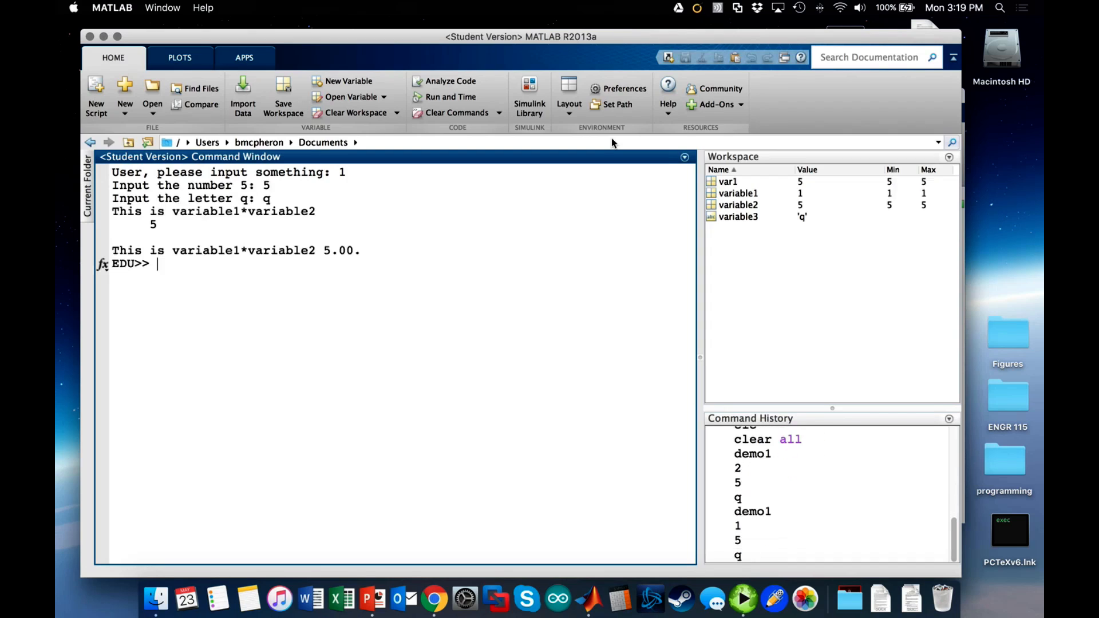
{"action": "mouse_move", "coordinate": [181, 254]}
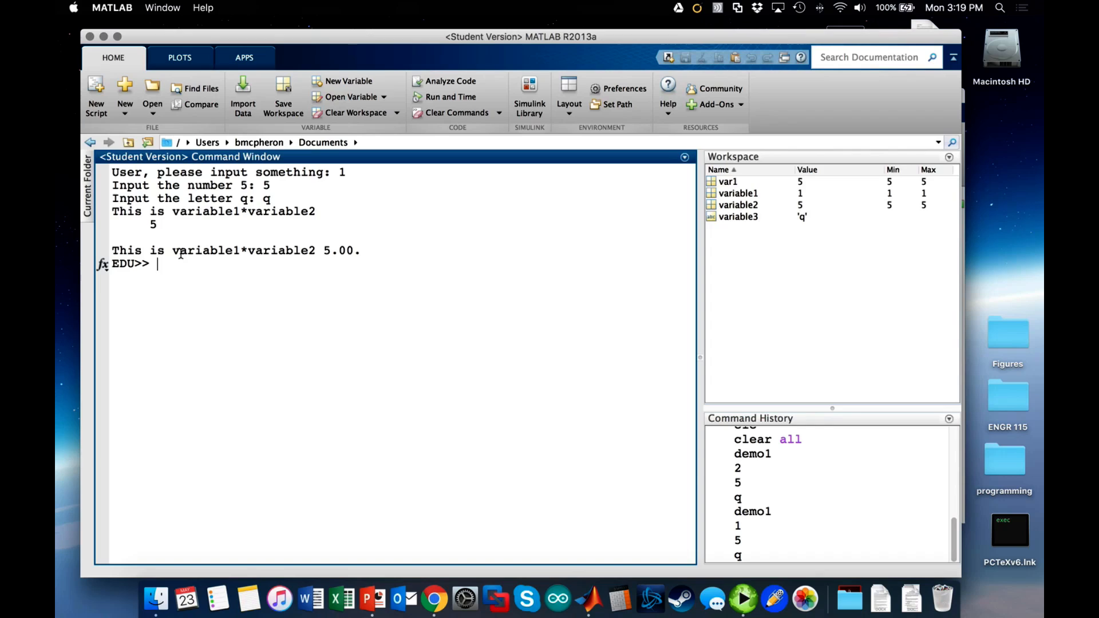
{"action": "mouse_move", "coordinate": [184, 224]}
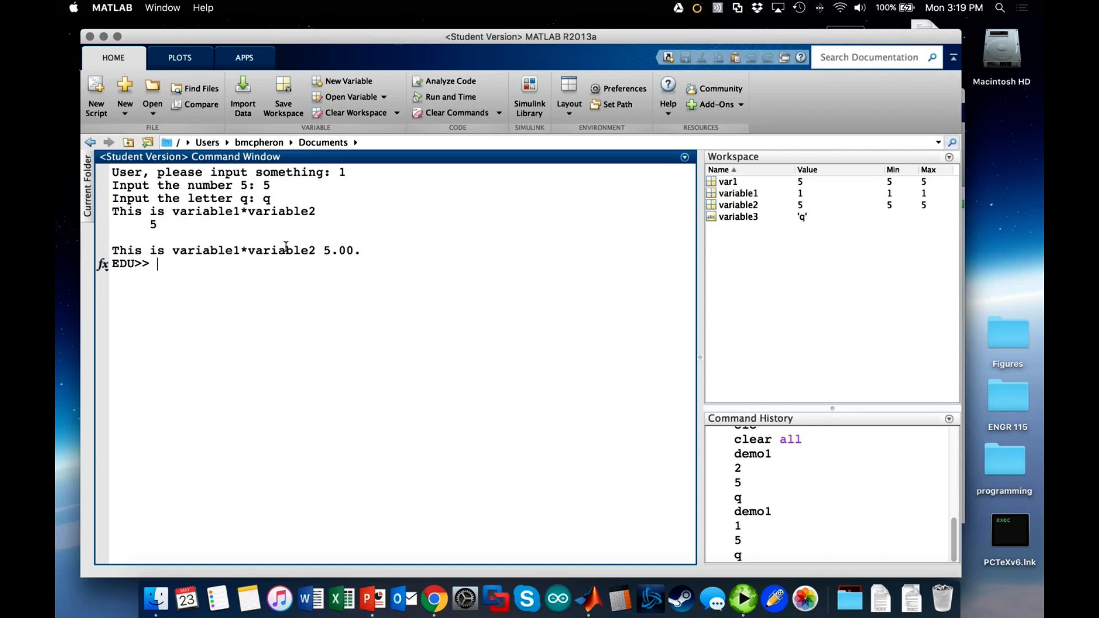
{"action": "mouse_move", "coordinate": [368, 262]}
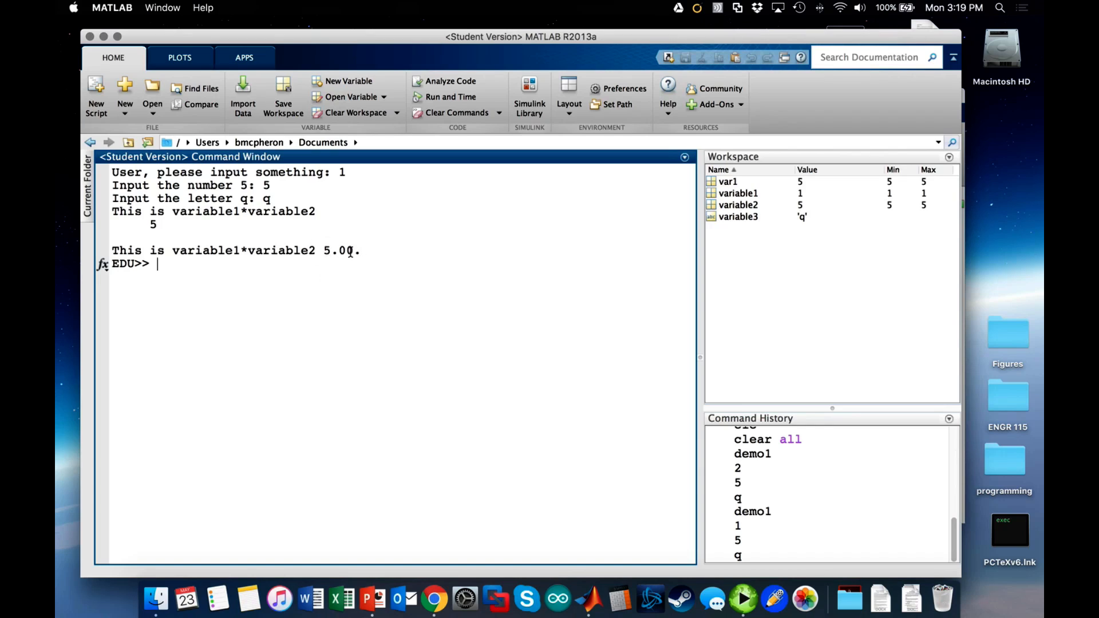
{"action": "mouse_move", "coordinate": [418, 328]}
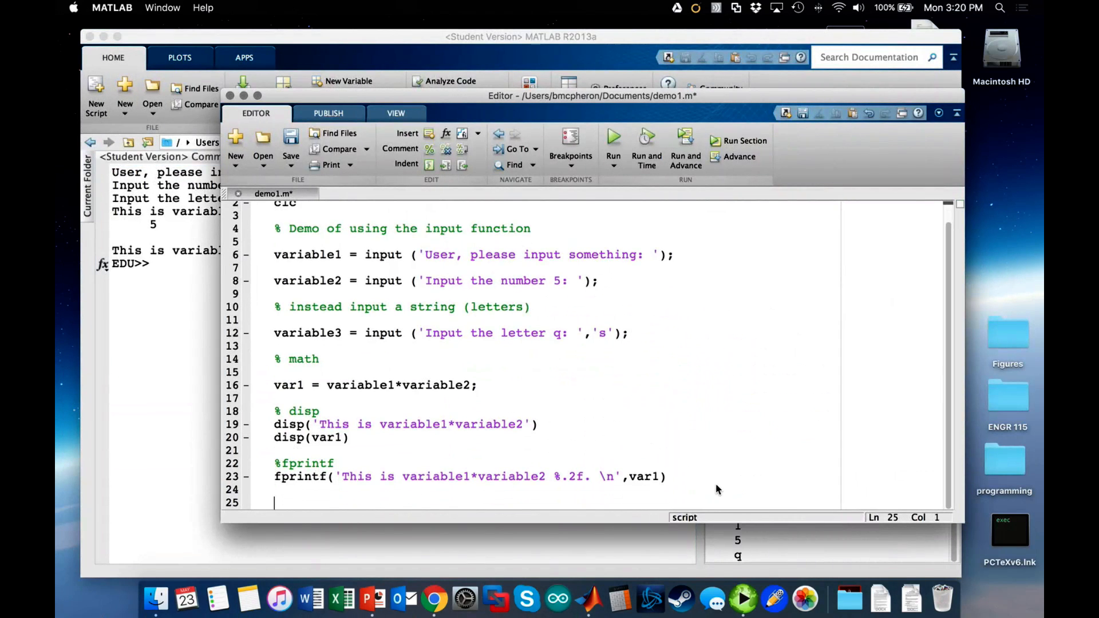
Type fprintf('The first number you input is $.5f \n',variable1) on line 25.
{"action": "type", "text": "fprintf('"}
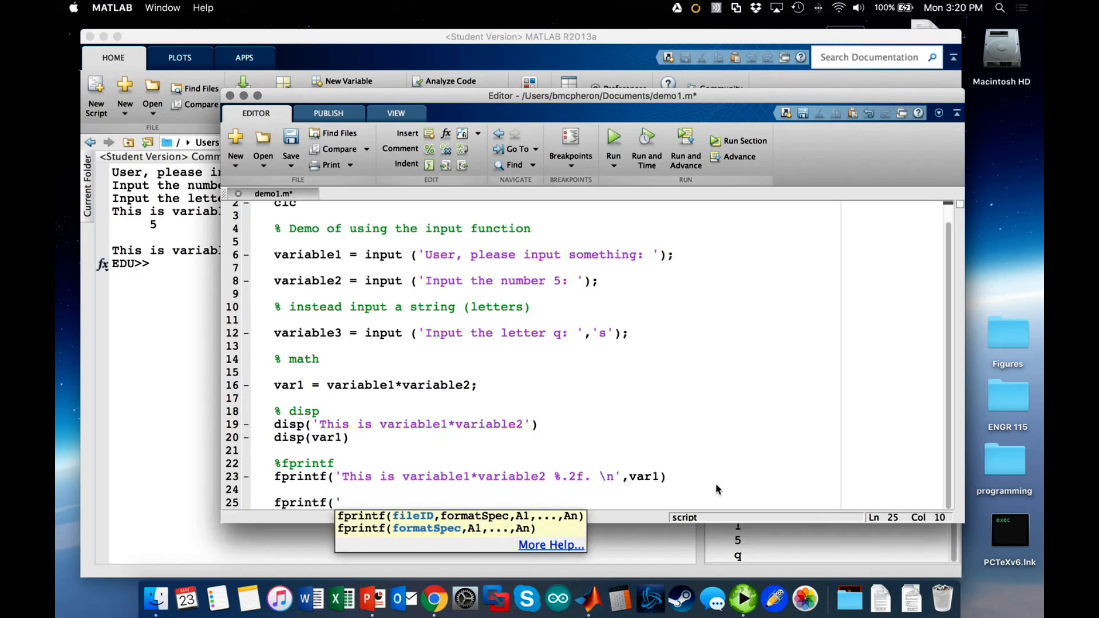
{"action": "type", "text": "T"}
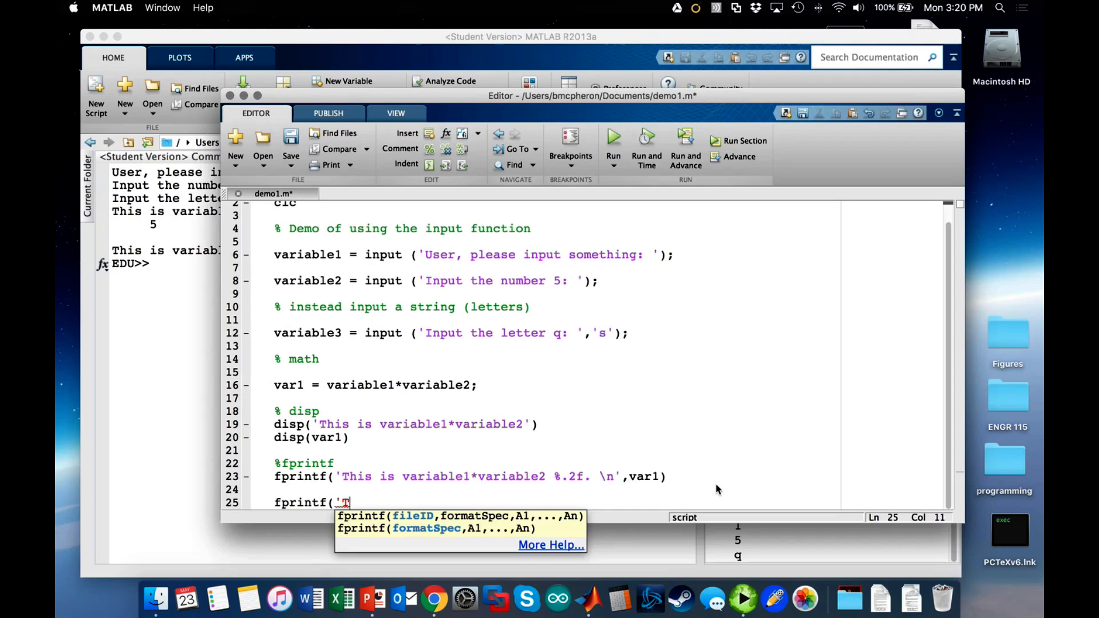
{"action": "type", "text": "he letter you"}
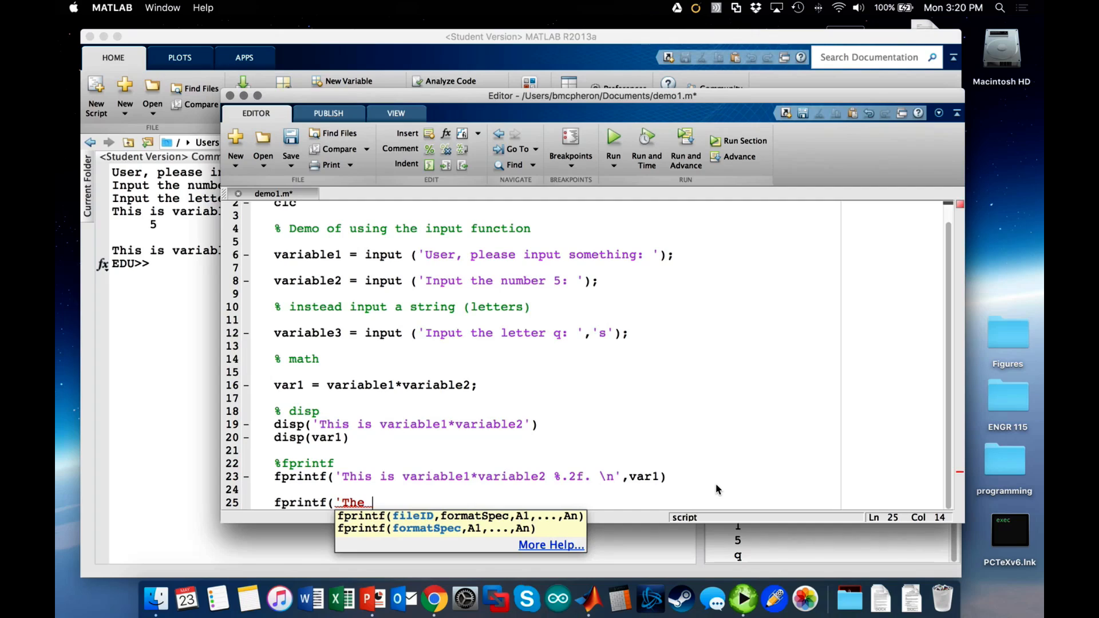
{"action": "type", "text": "first number you input is"}
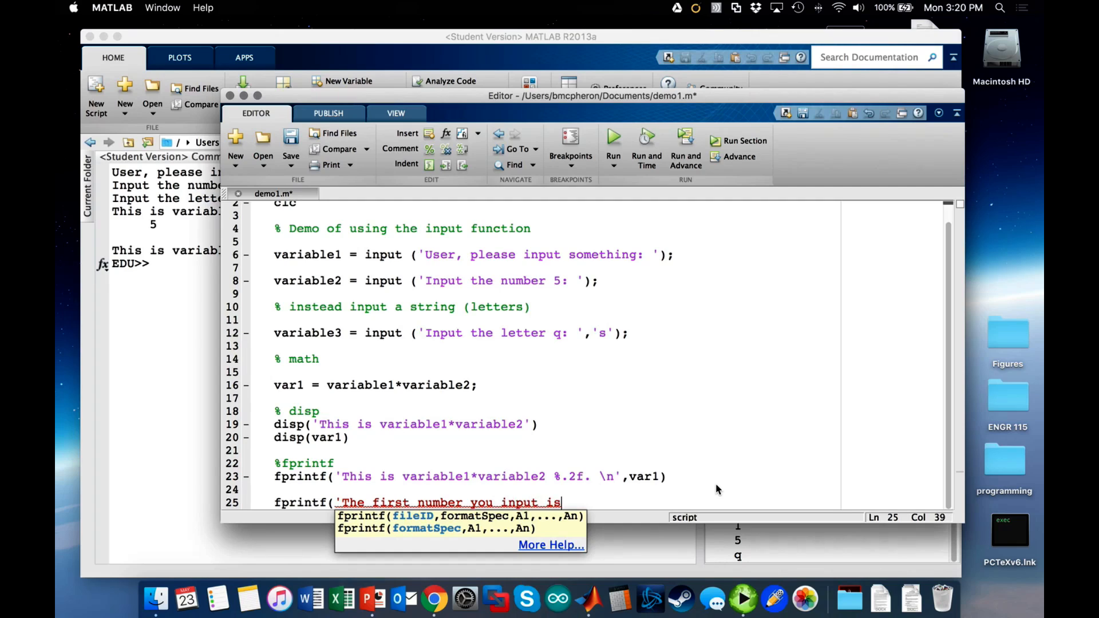
{"action": "type", "text": "$."}
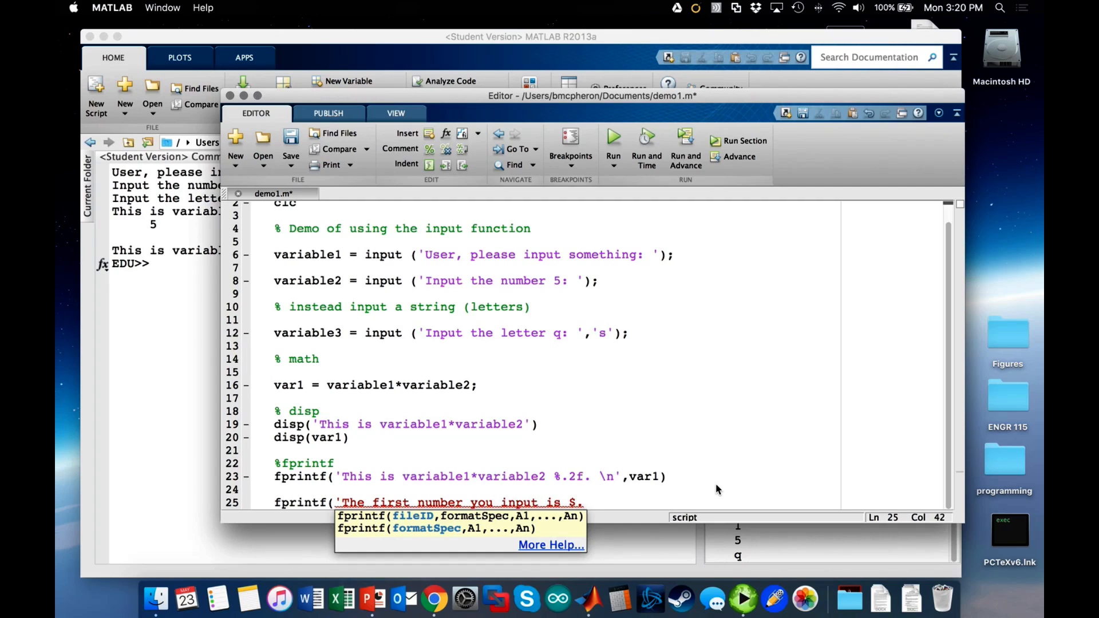
{"action": "type", "text": "5f"}
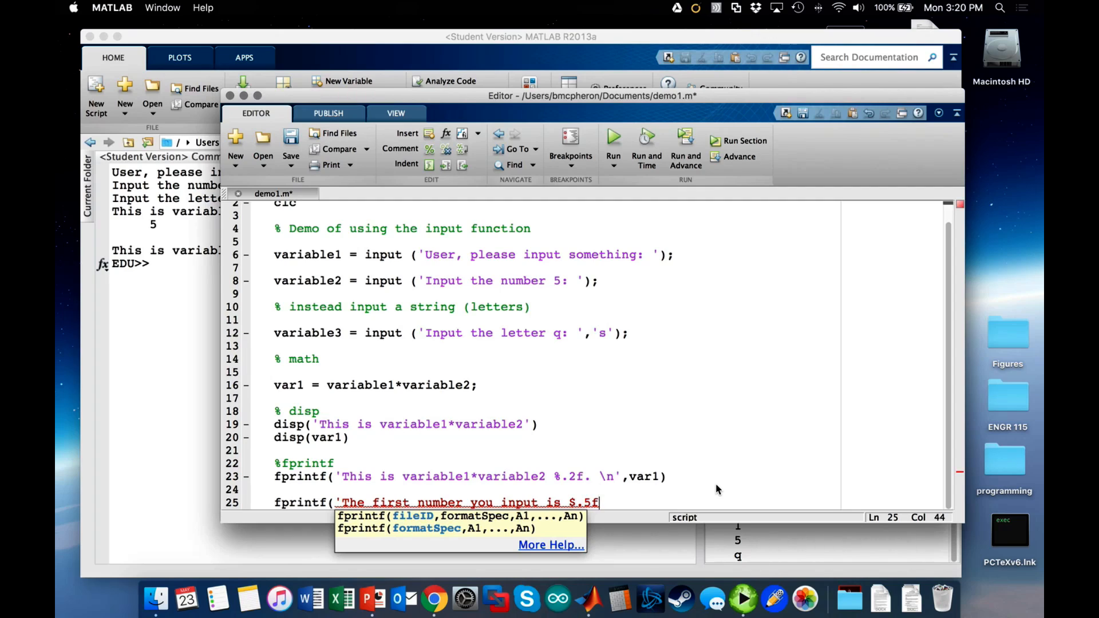
{"action": "type", "text": "f"}
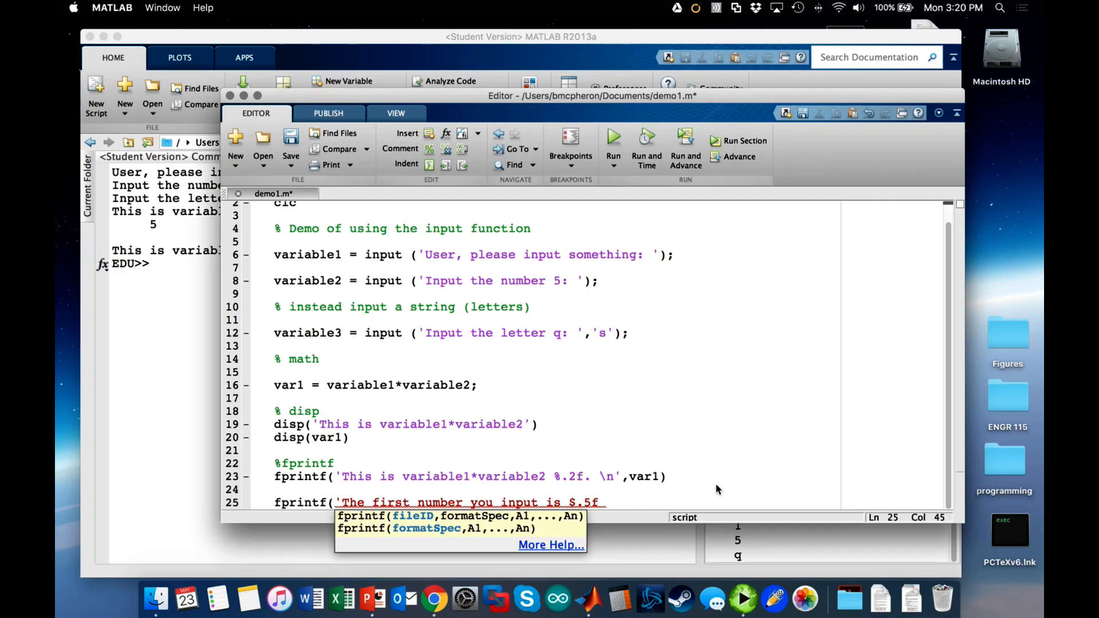
{"action": "type", "text": "\\n'"}
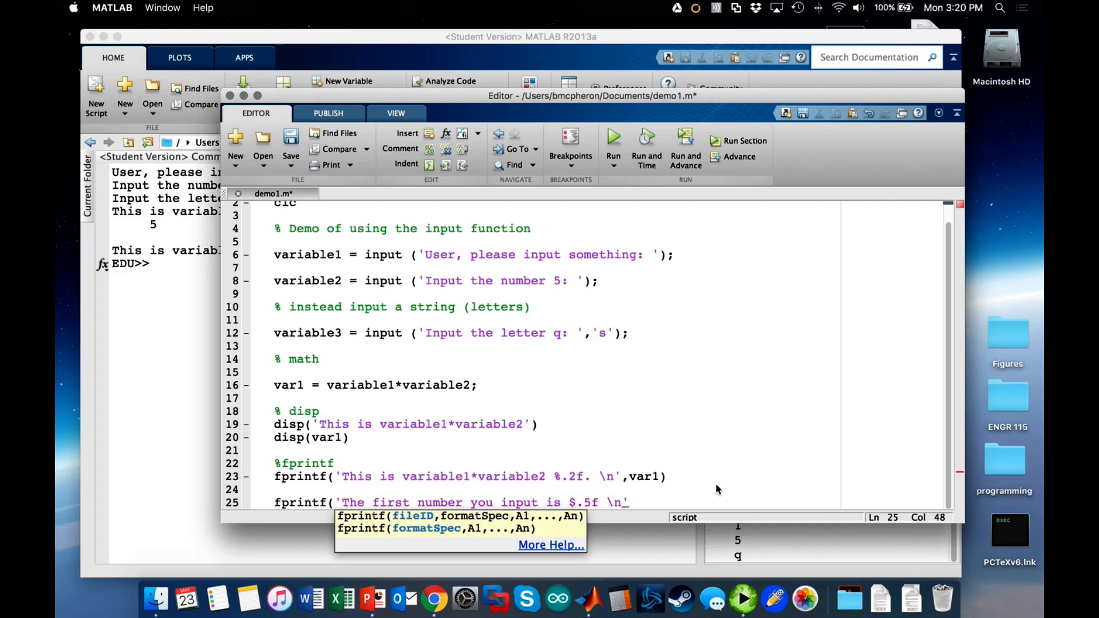
{"action": "type", "text": ",variable1)"}
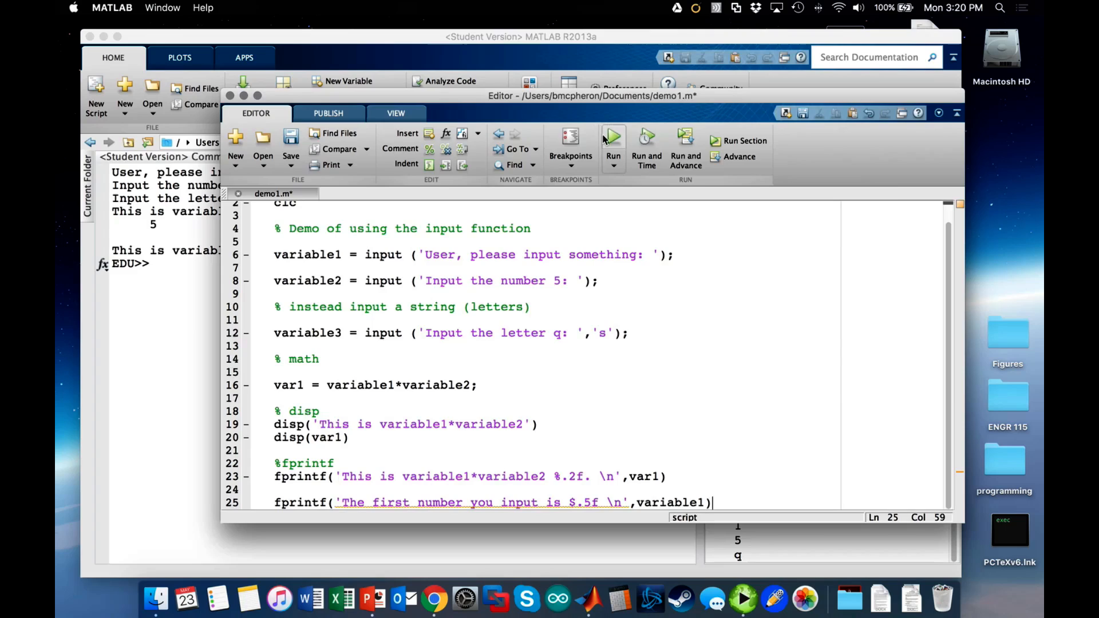
Run the edited demo1 script, which prints a literal $.5f instead of the number.
{"action": "left_click", "coordinate": [612, 141]}
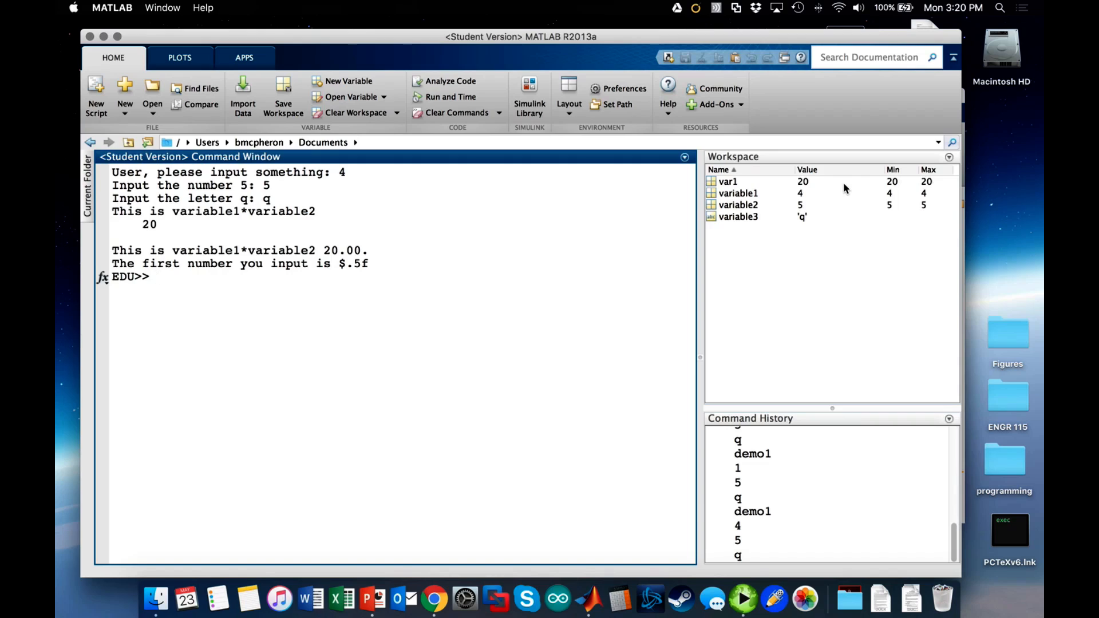
{"action": "mouse_move", "coordinate": [160, 239]}
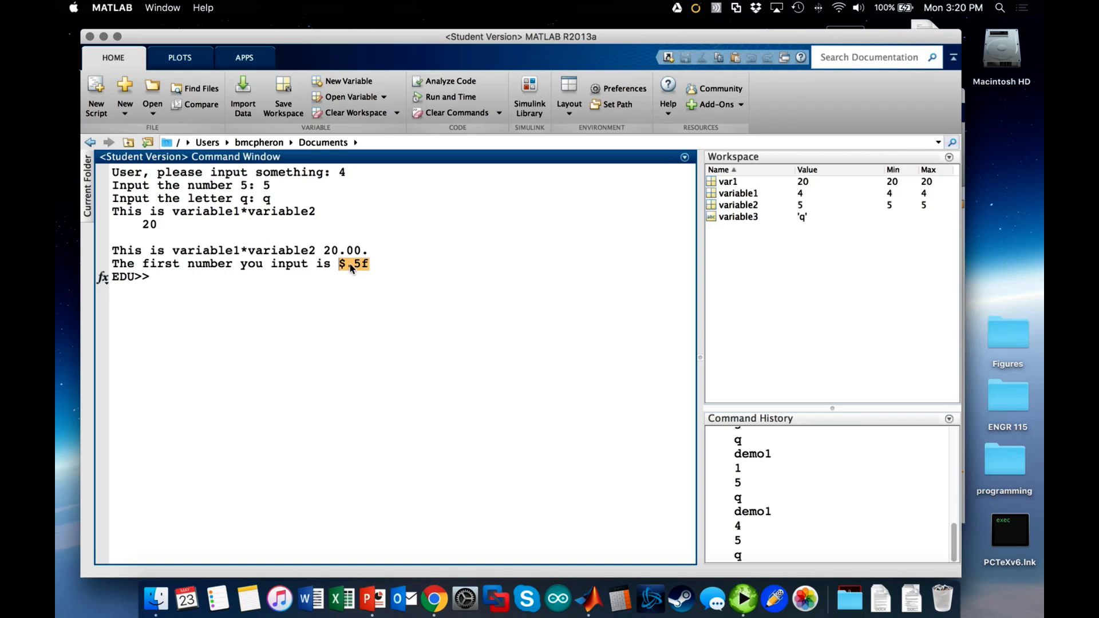
{"action": "mouse_move", "coordinate": [388, 324]}
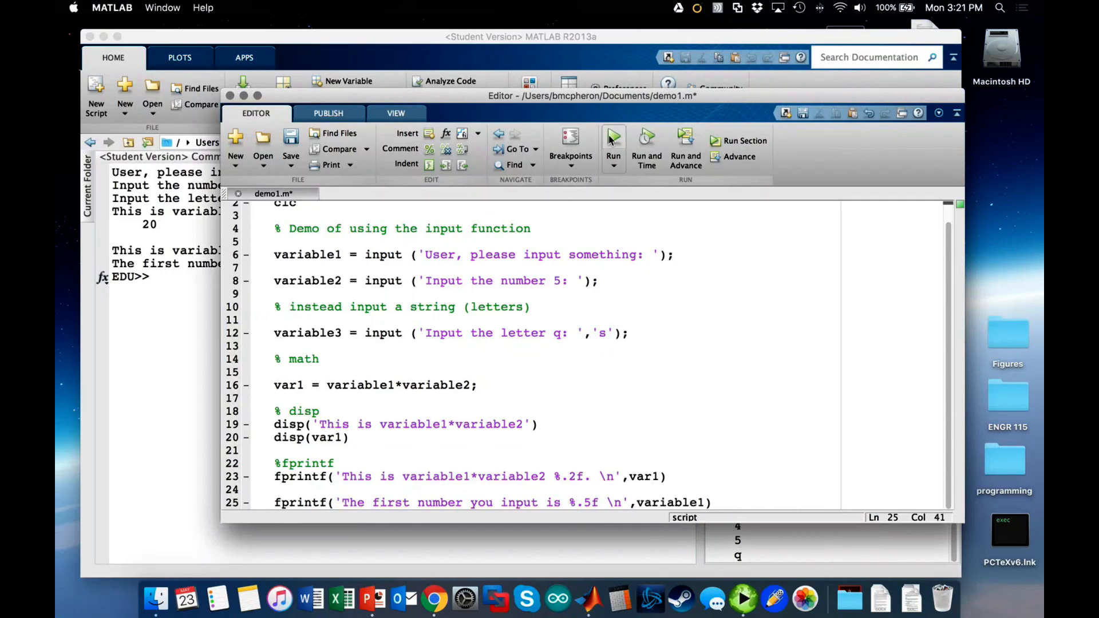
Rerun demo1 after the %.5f fix, entering 4 at the first prompt.
{"action": "left_click", "coordinate": [611, 136]}
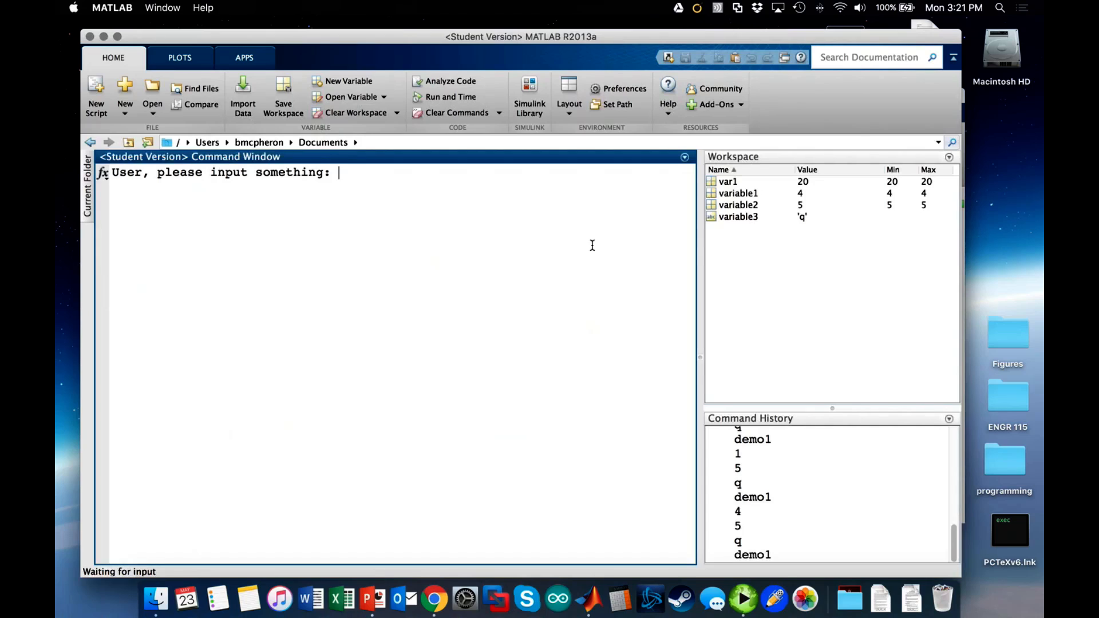
{"action": "type", "text": "4"}
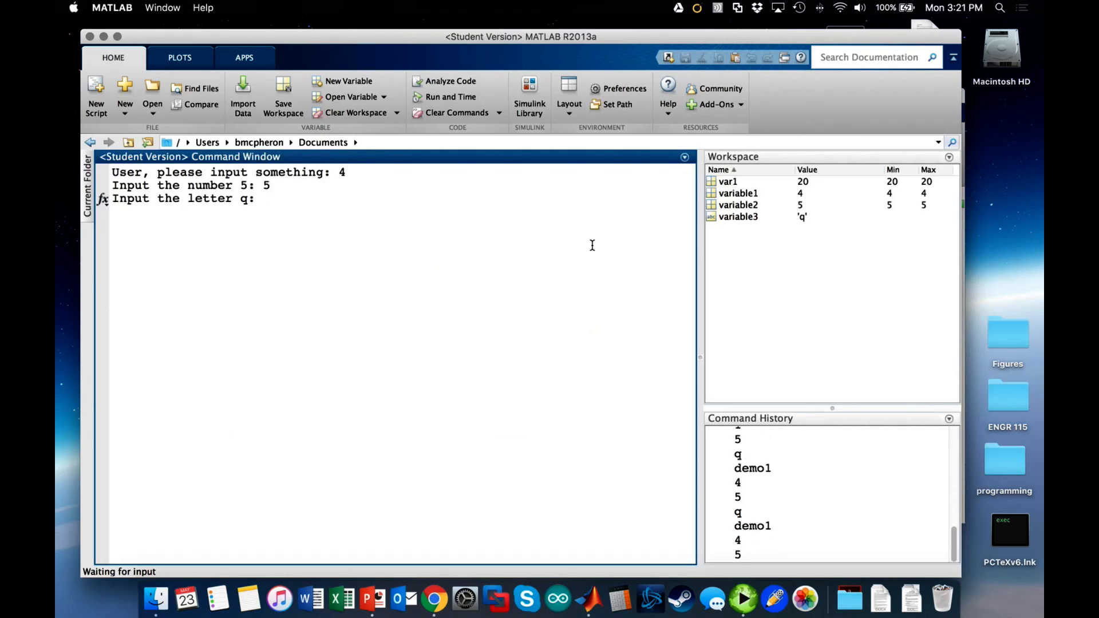
{"action": "key", "text": "enter"}
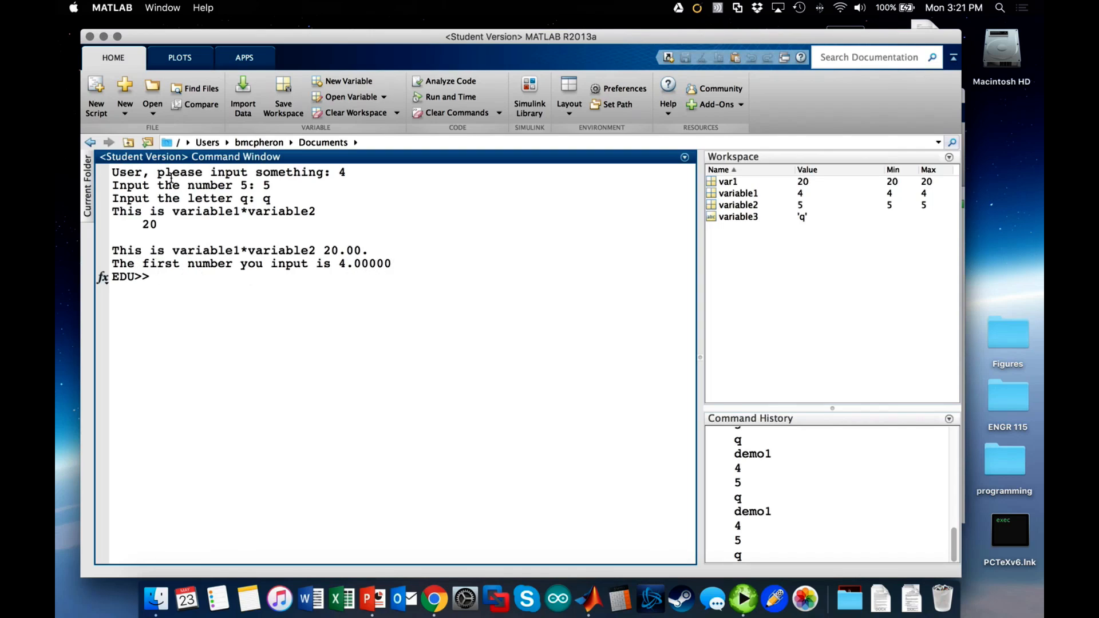
{"action": "mouse_move", "coordinate": [374, 330]}
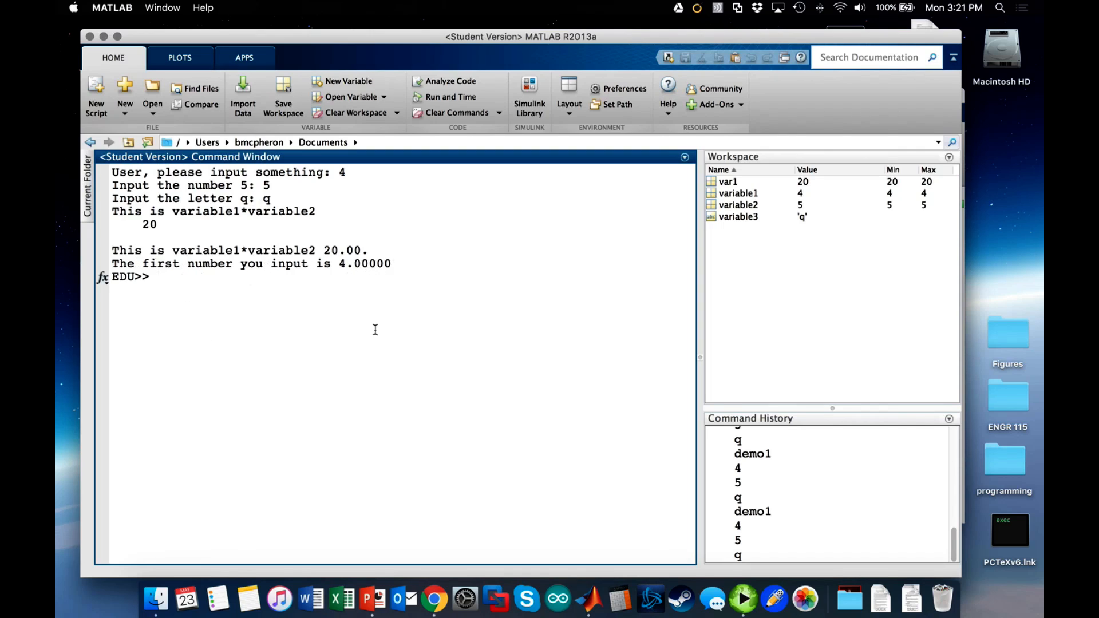
{"action": "mouse_move", "coordinate": [539, 312]}
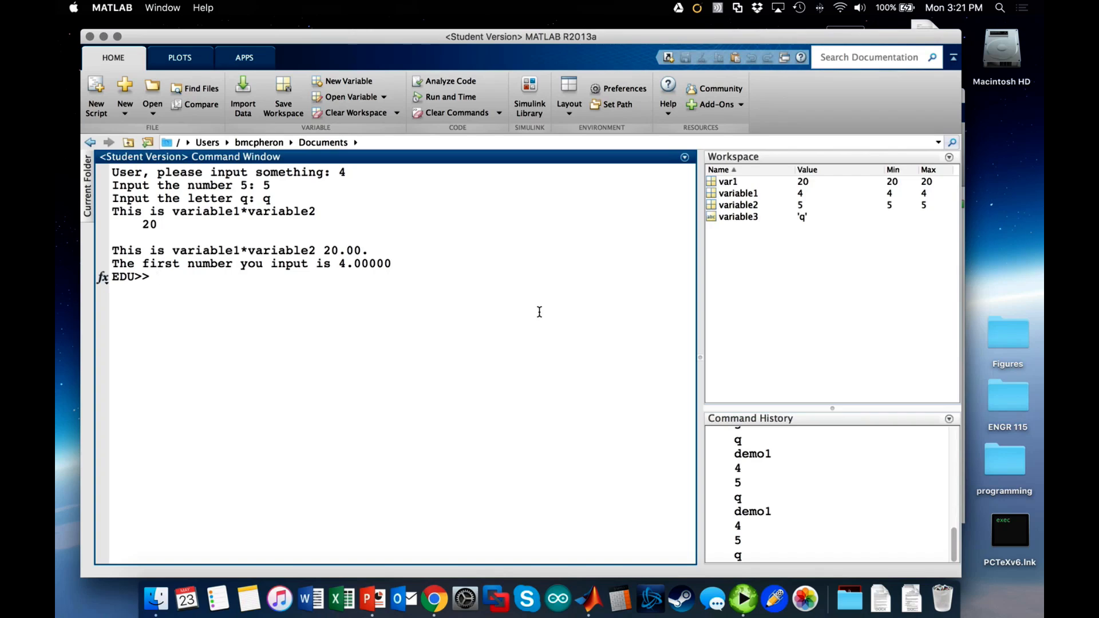
{"action": "mouse_move", "coordinate": [773, 599]}
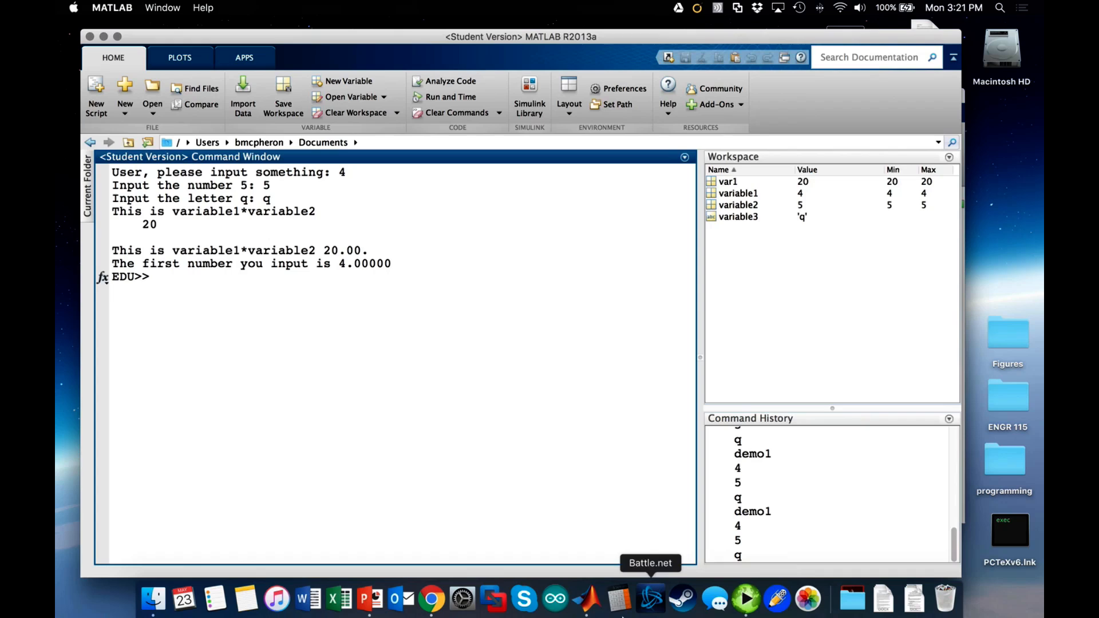
{"action": "mouse_move", "coordinate": [744, 600]}
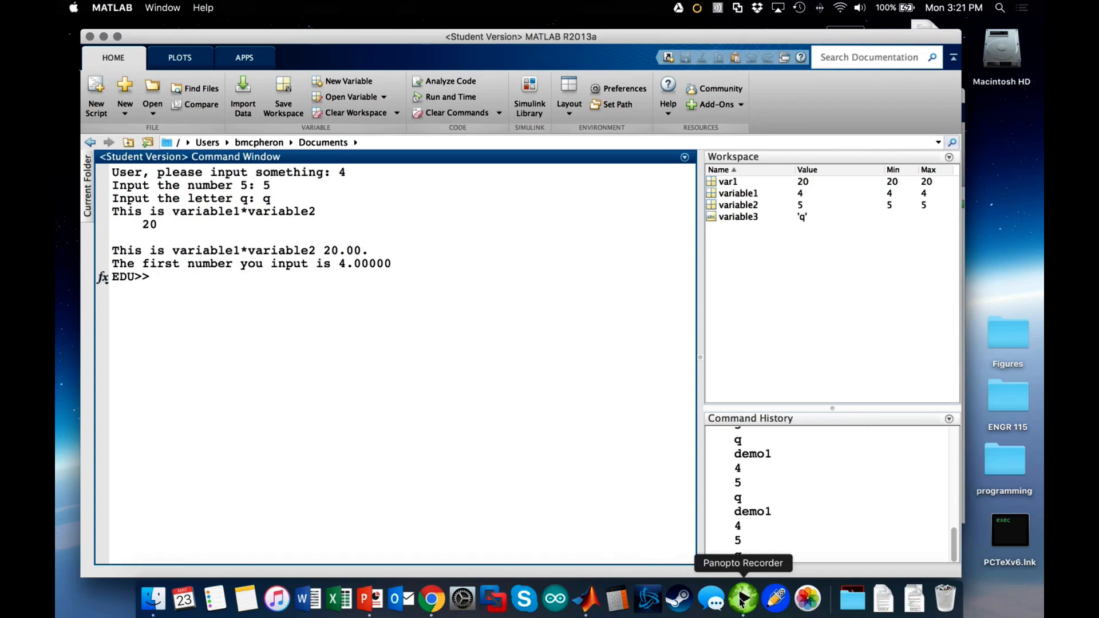
{"action": "left_click", "coordinate": [742, 599]}
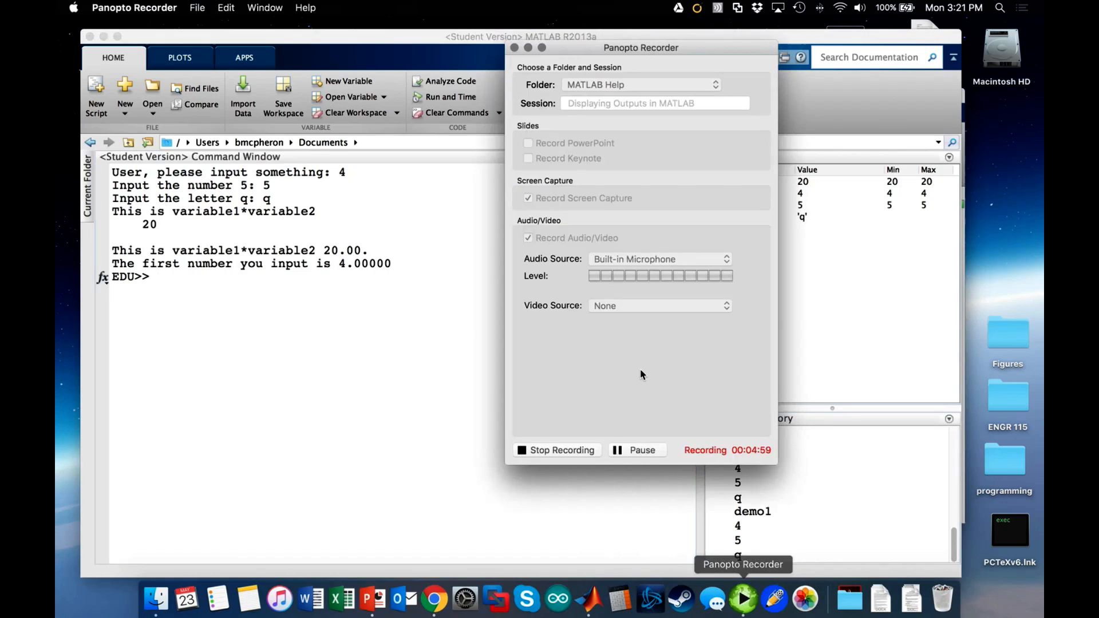